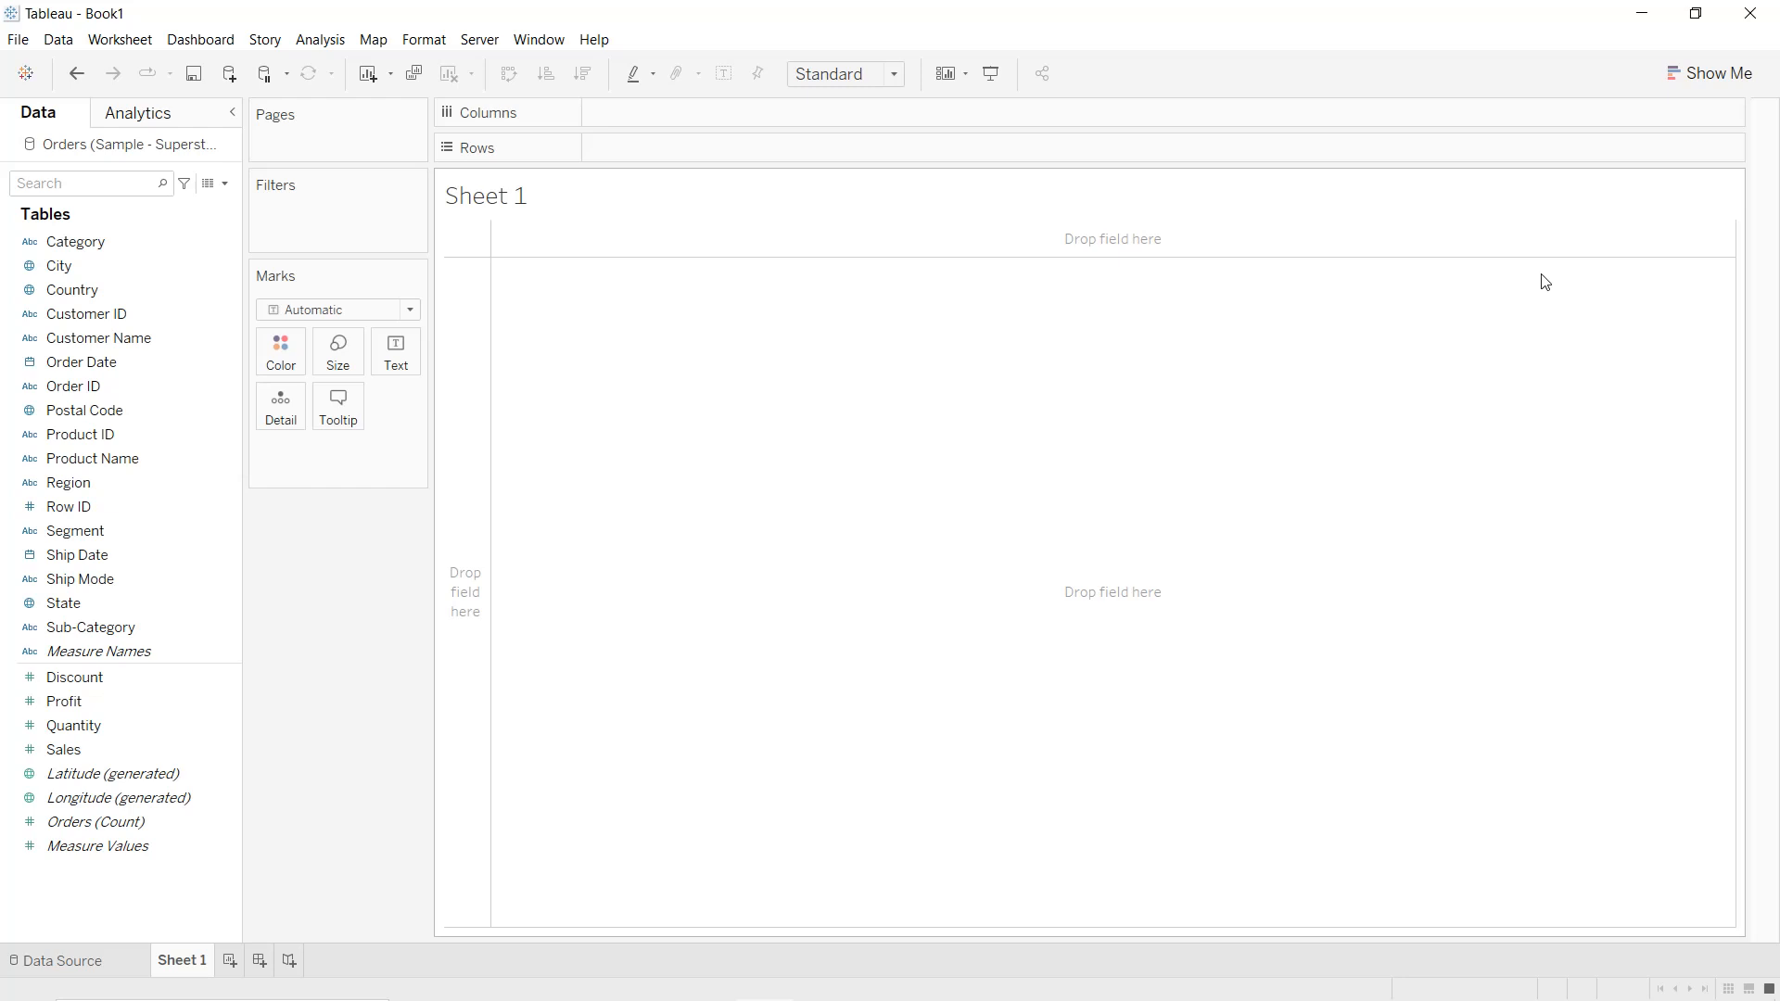
Put Order Date years 2014–2017 on Columns and fit the view to Entire View
{"action": "left_click", "coordinate": [82, 361]}
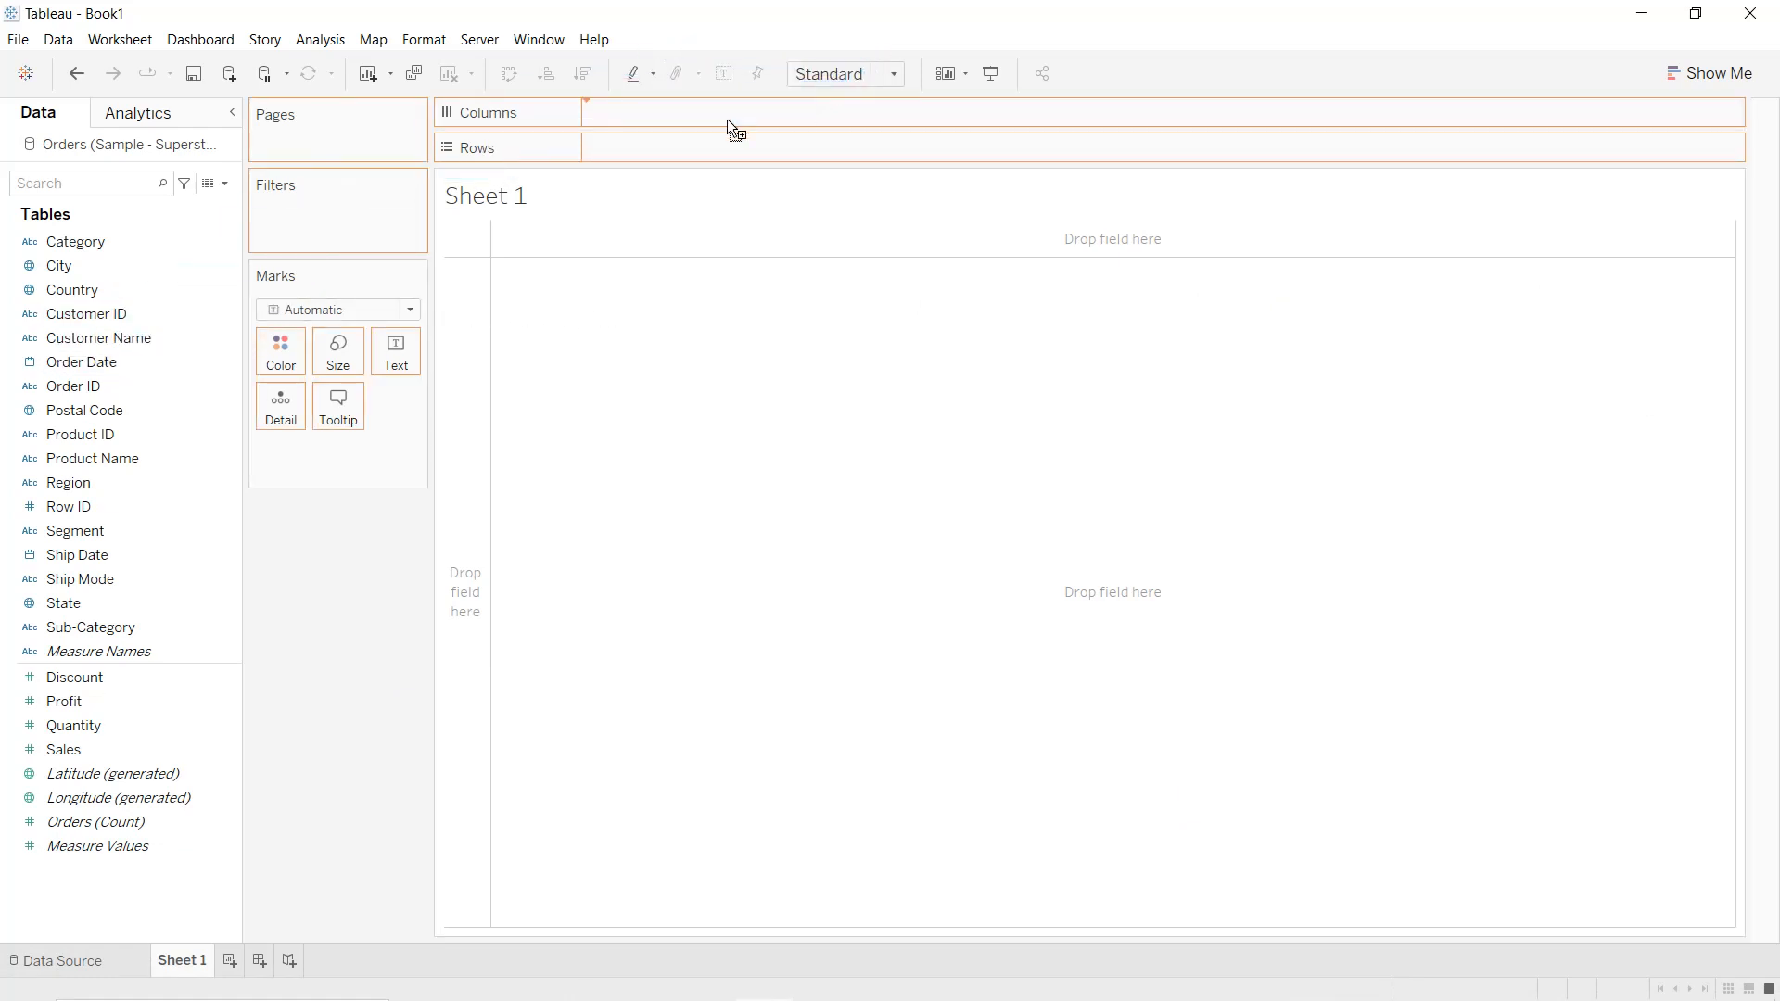
{"action": "left_click", "coordinate": [894, 75]}
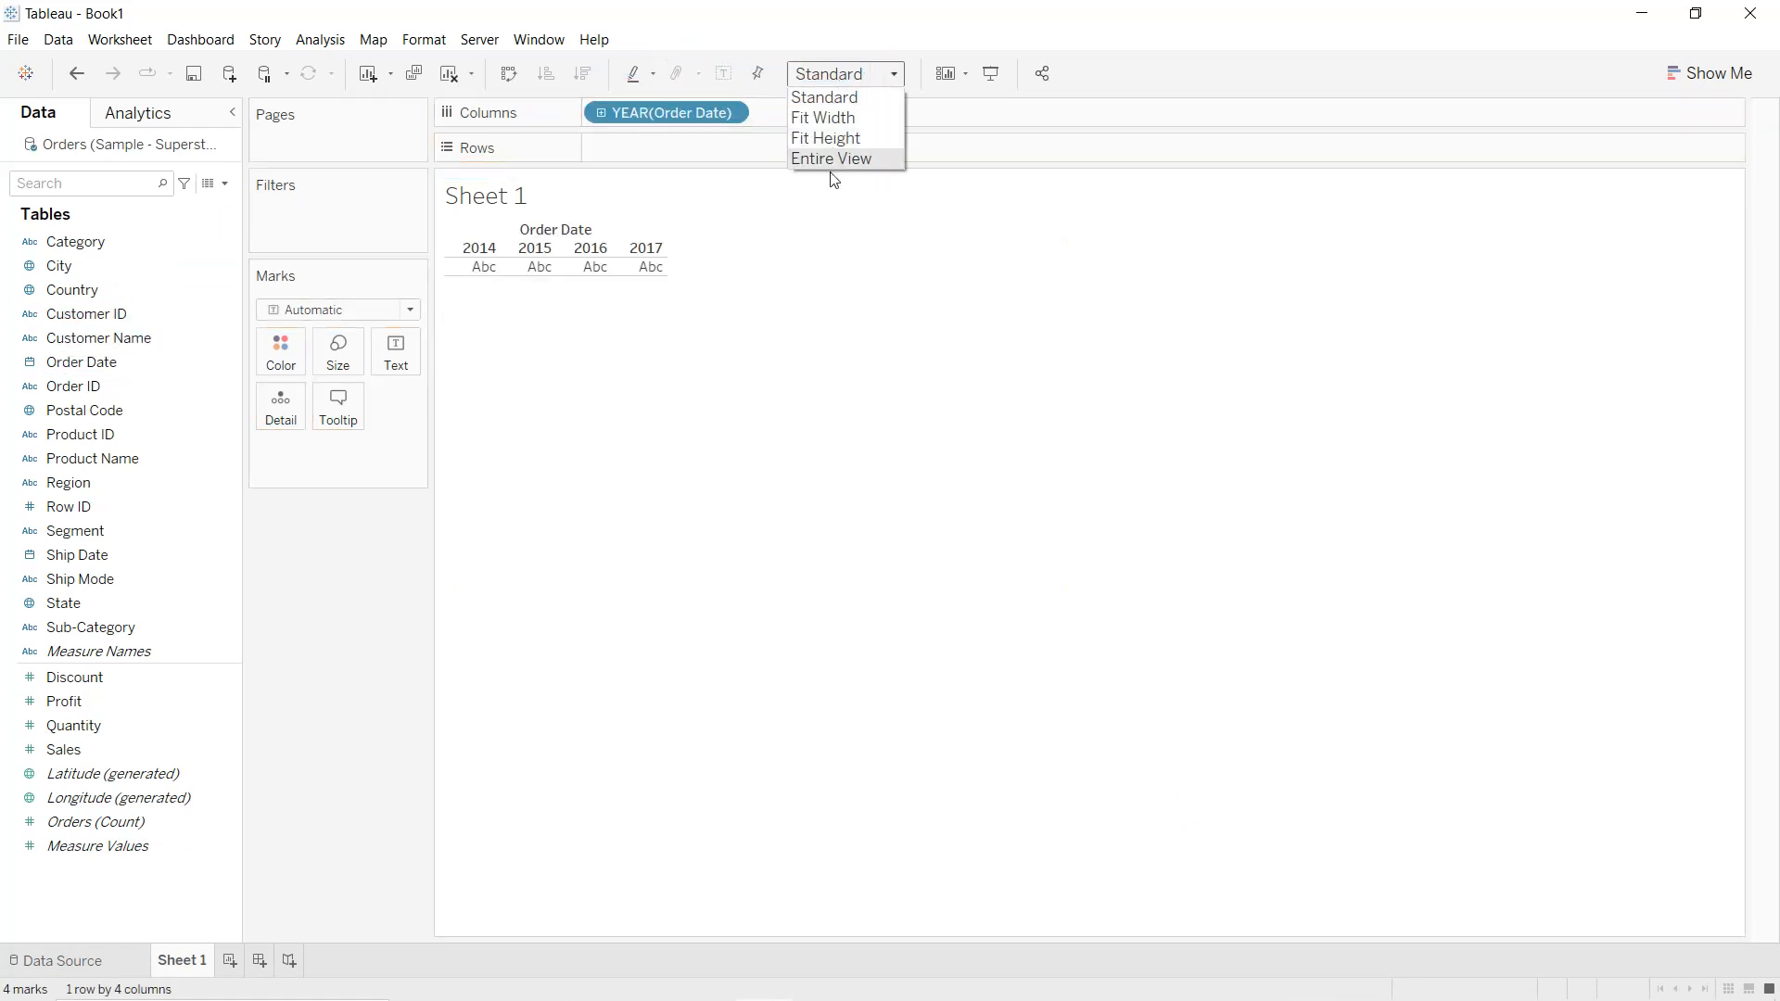
{"action": "left_click", "coordinate": [831, 158]}
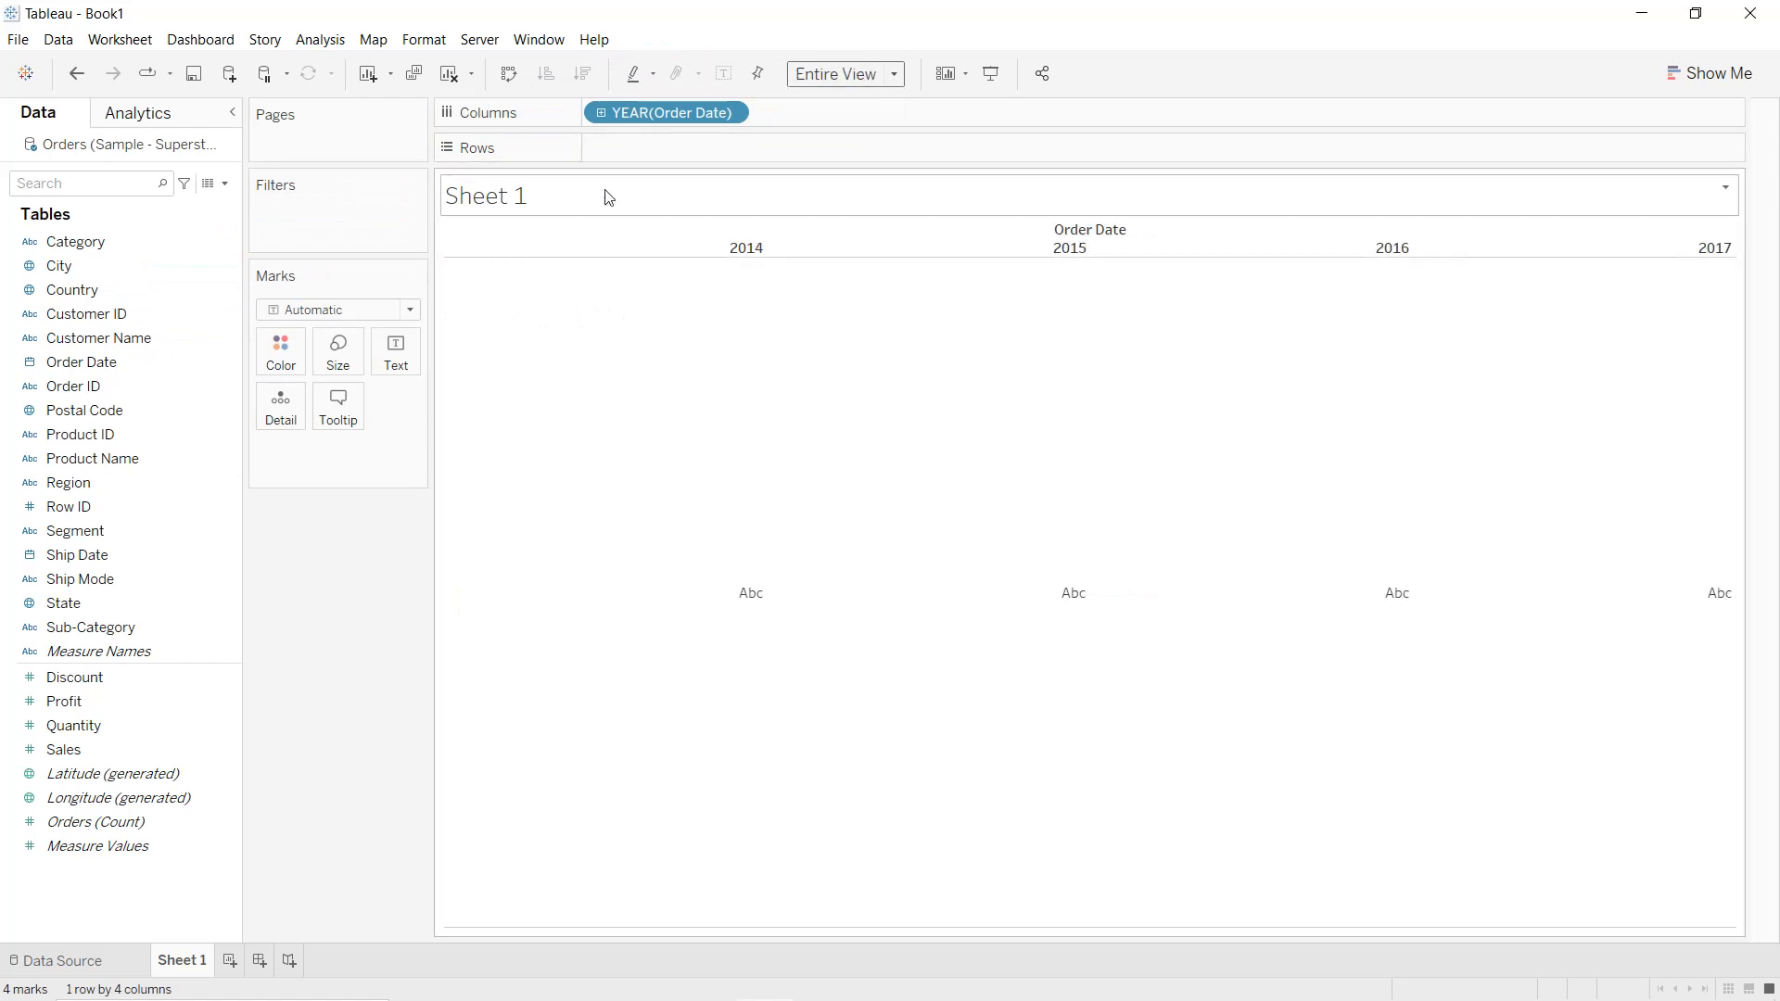
{"action": "left_click", "coordinate": [64, 749]}
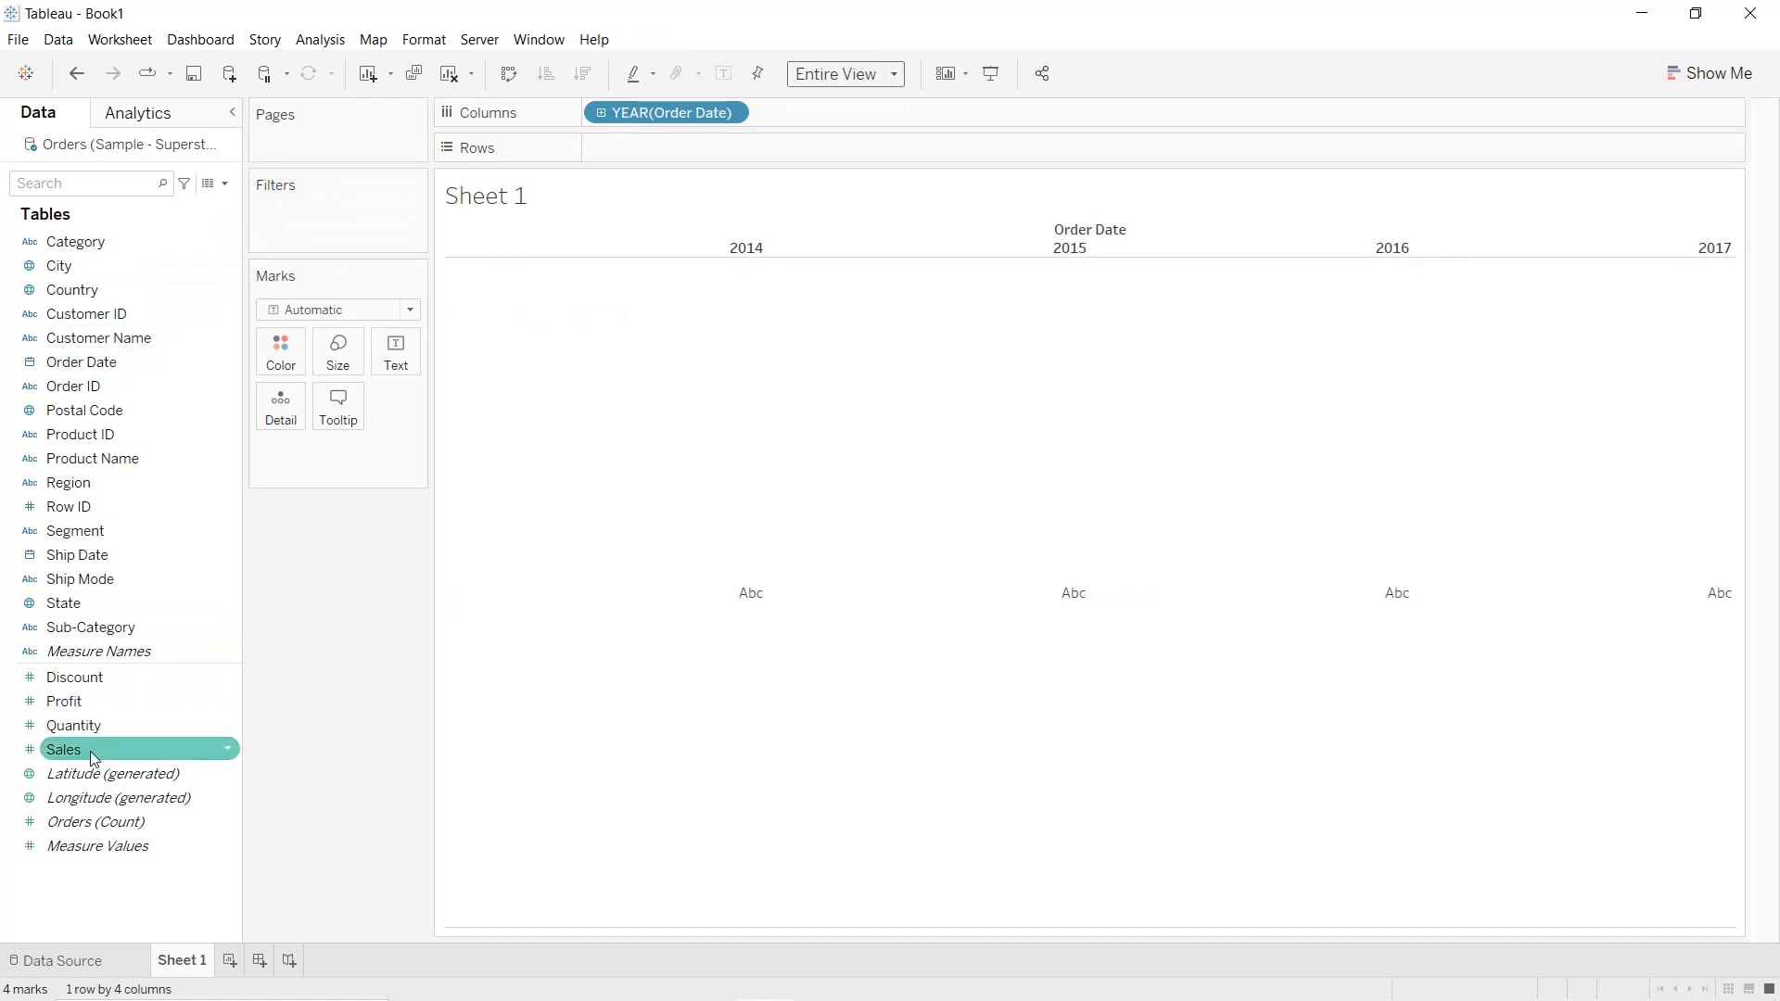
Plot Sales as a Rank table calculation computed along Sub-Category, one colored line each
{"action": "left_click_drag", "start_coordinate": [64, 749], "coordinate": [665, 147]}
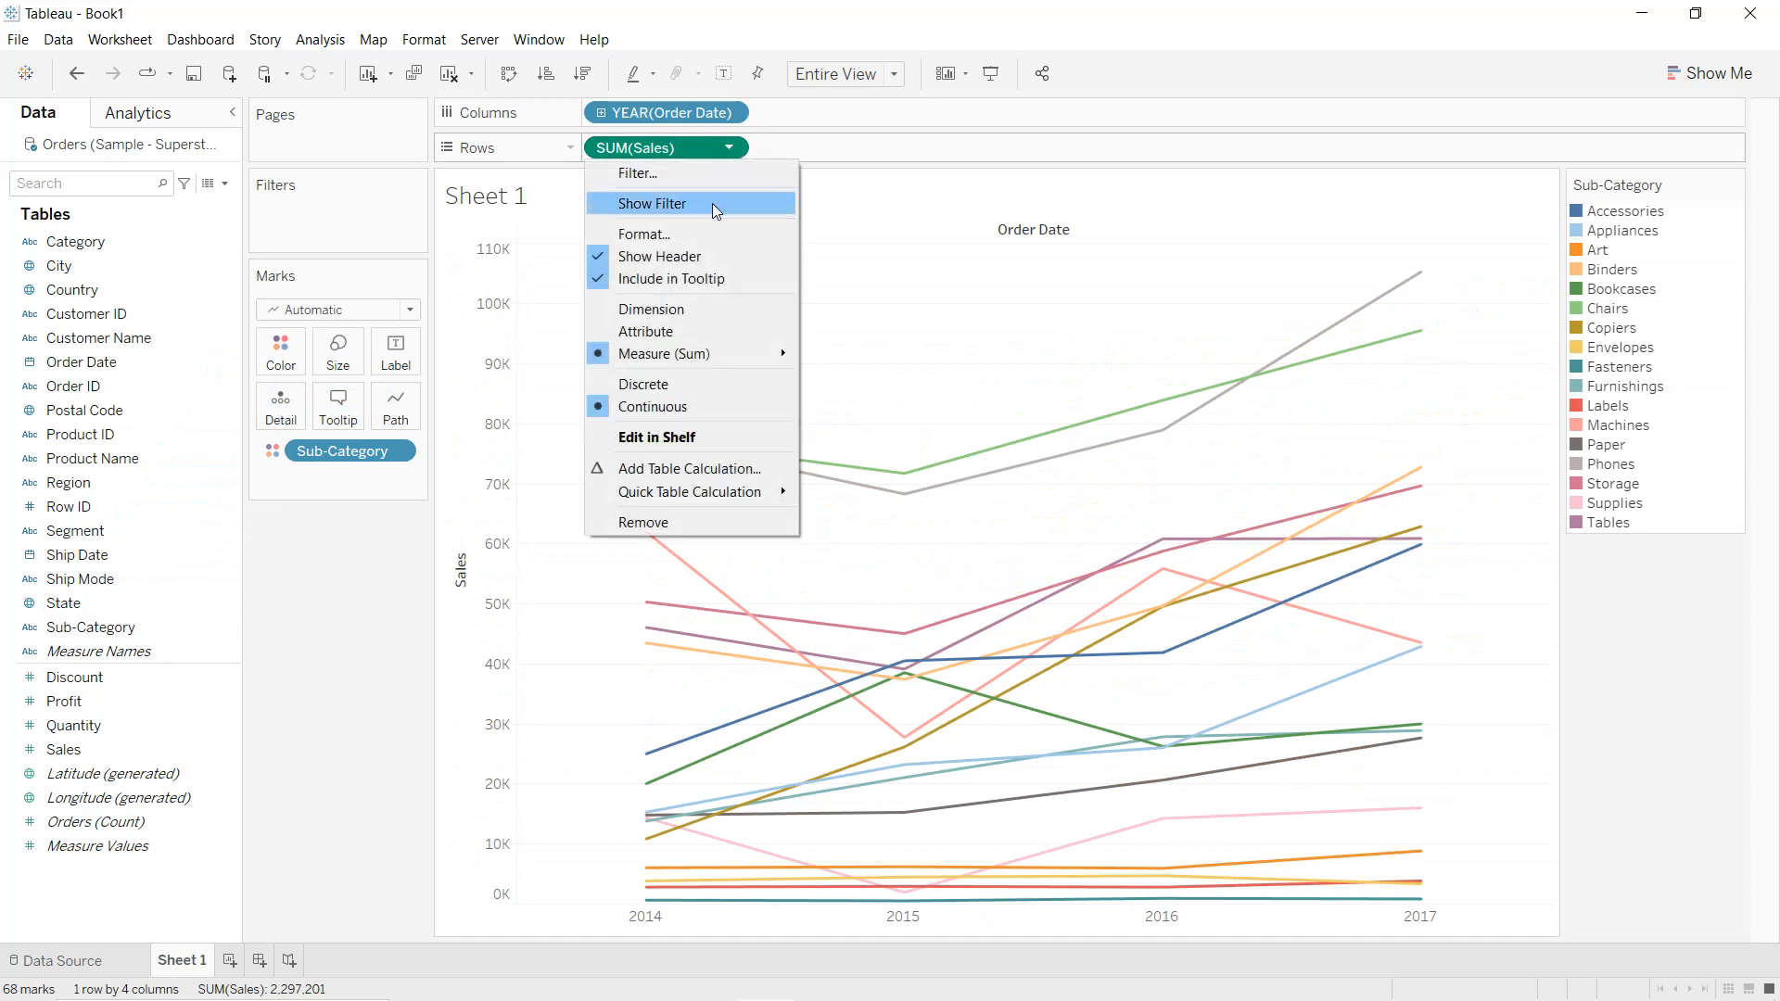
{"action": "mouse_move", "coordinate": [698, 437]}
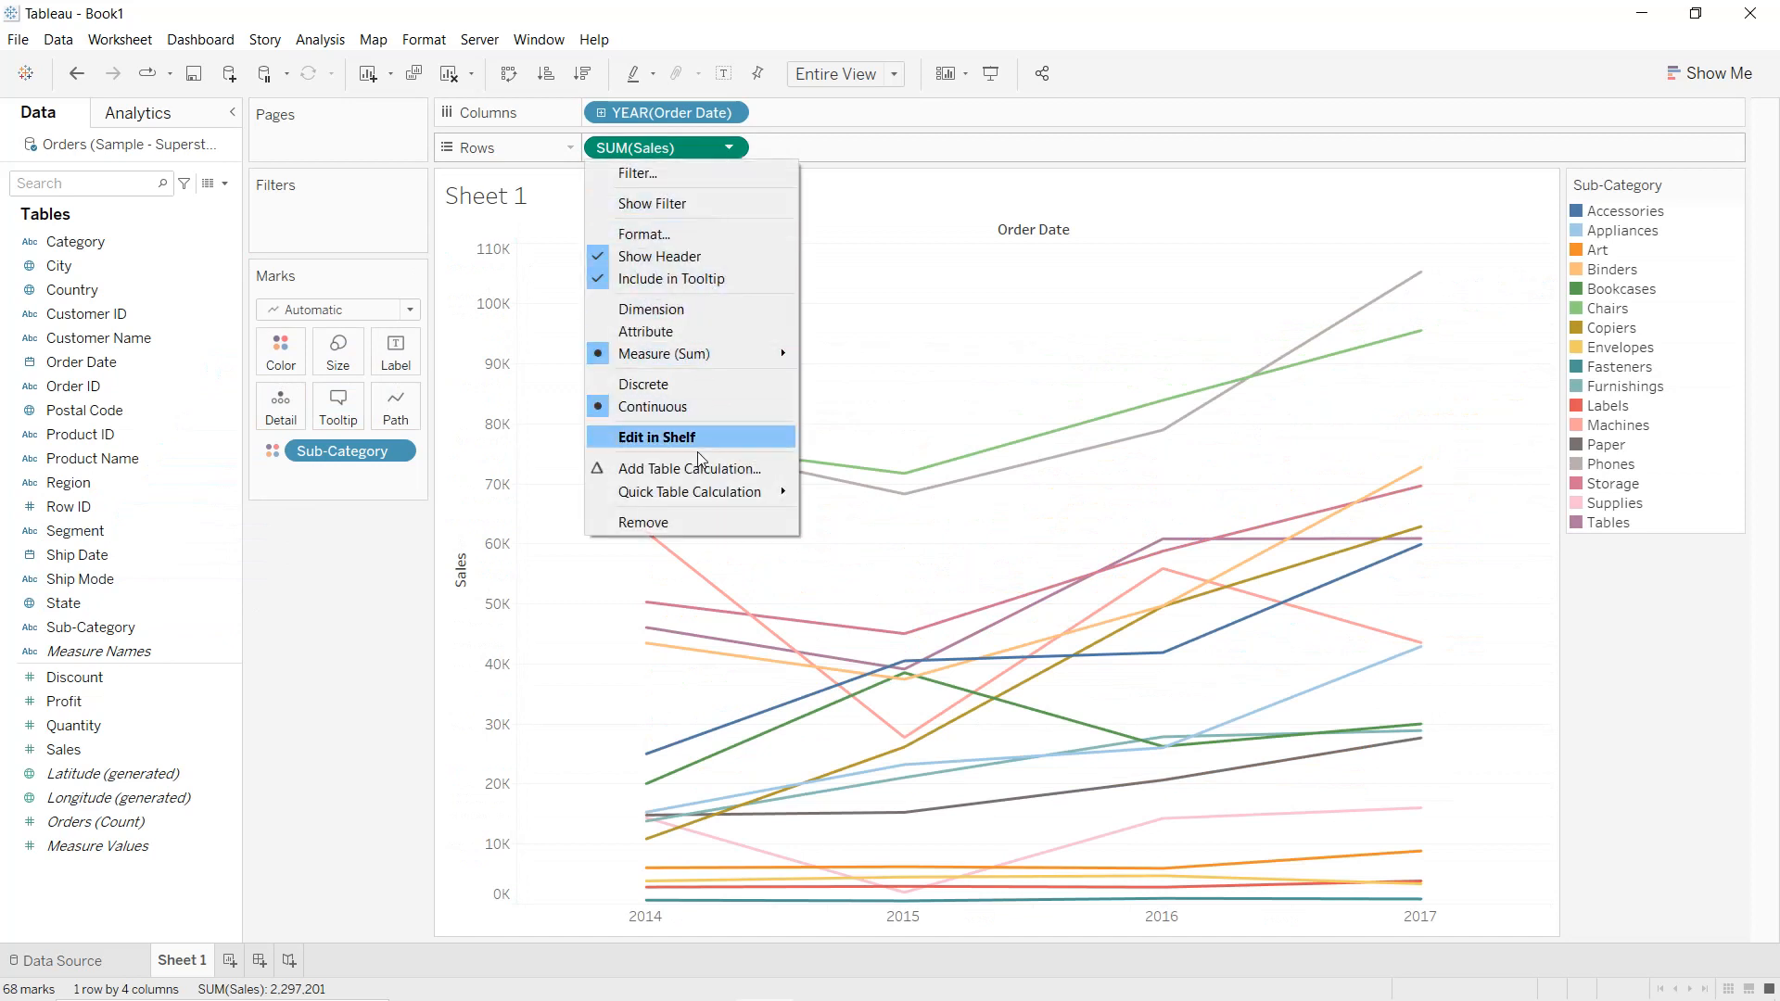
{"action": "mouse_move", "coordinate": [689, 491]}
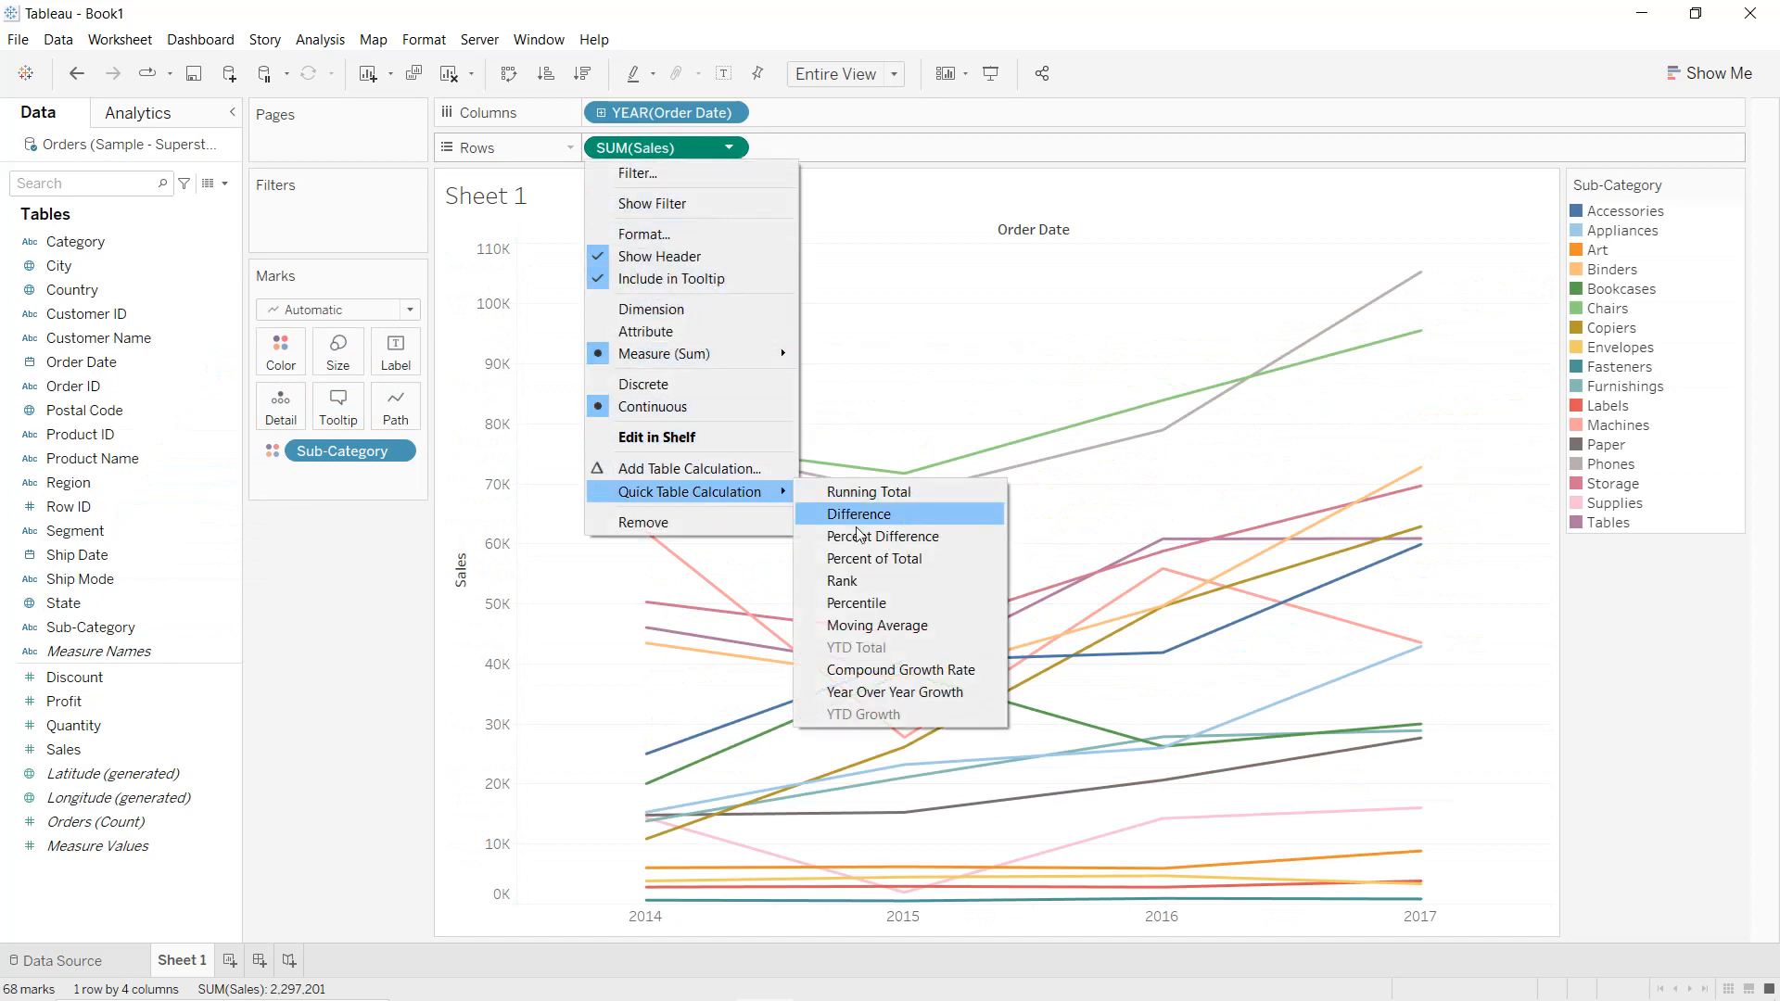
{"action": "left_click", "coordinate": [842, 581]}
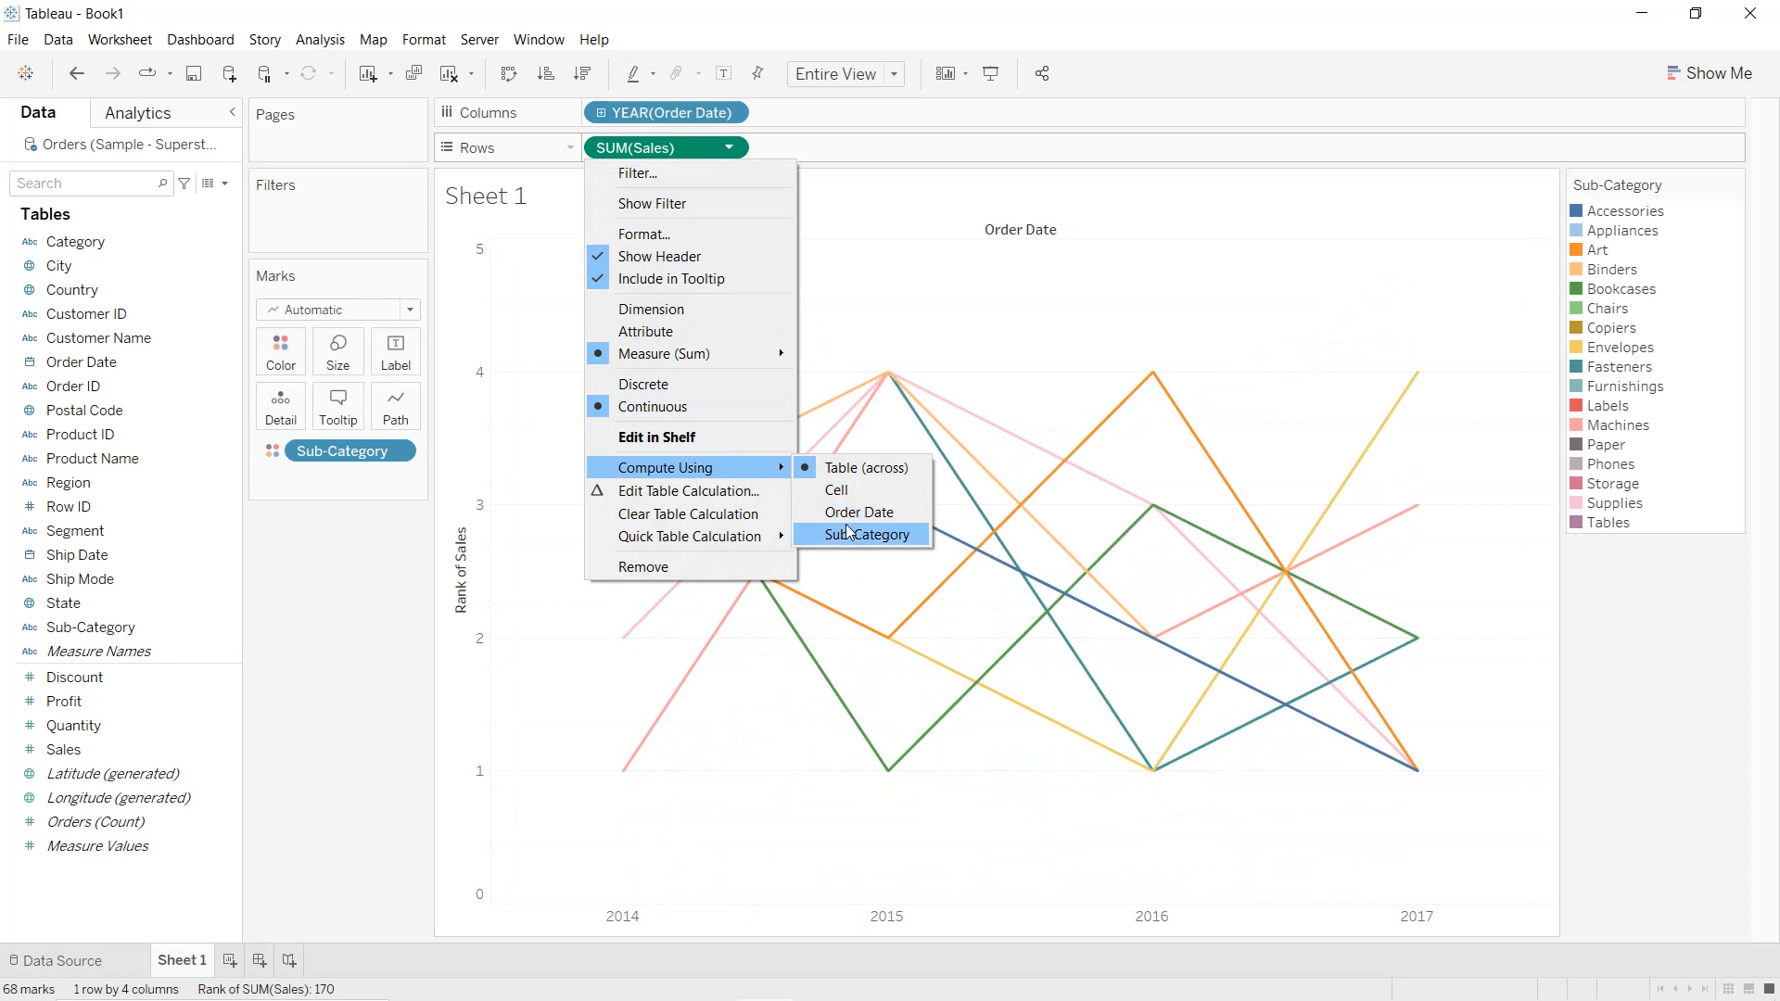
{"action": "left_click", "coordinate": [870, 535]}
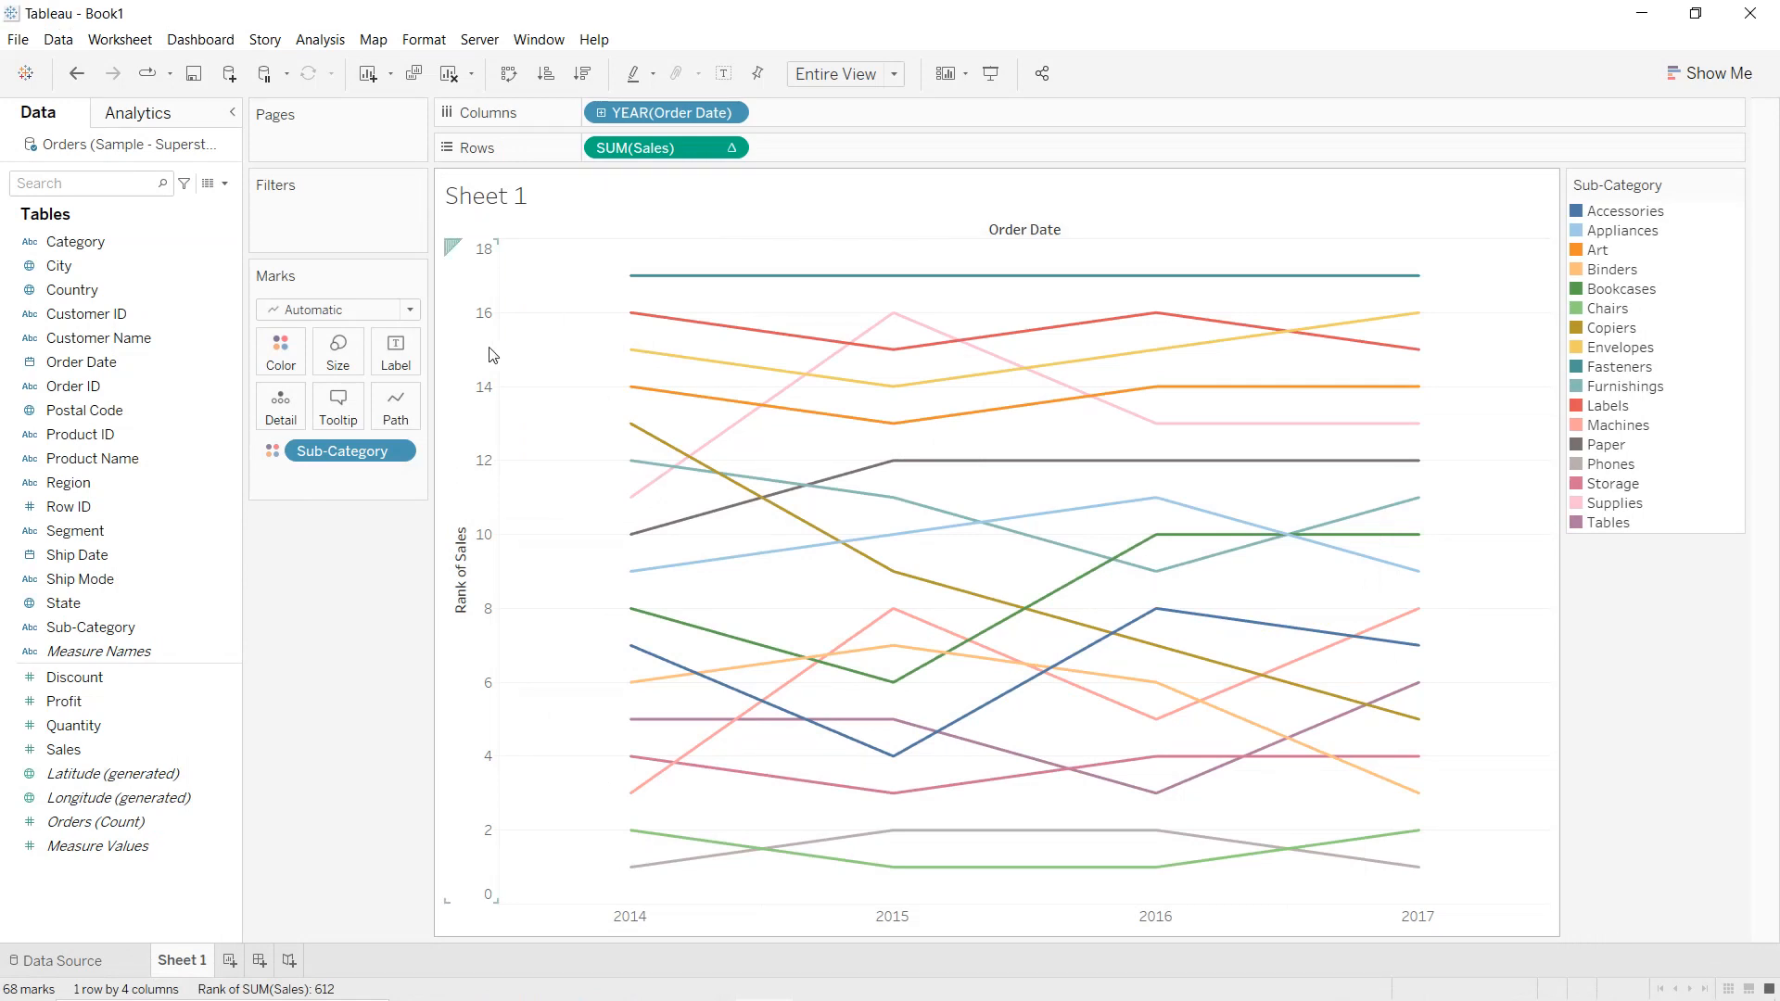
Reverse the Rank of Sales axis scale so rank 1 sits at the top
{"action": "double_click", "coordinate": [460, 567]}
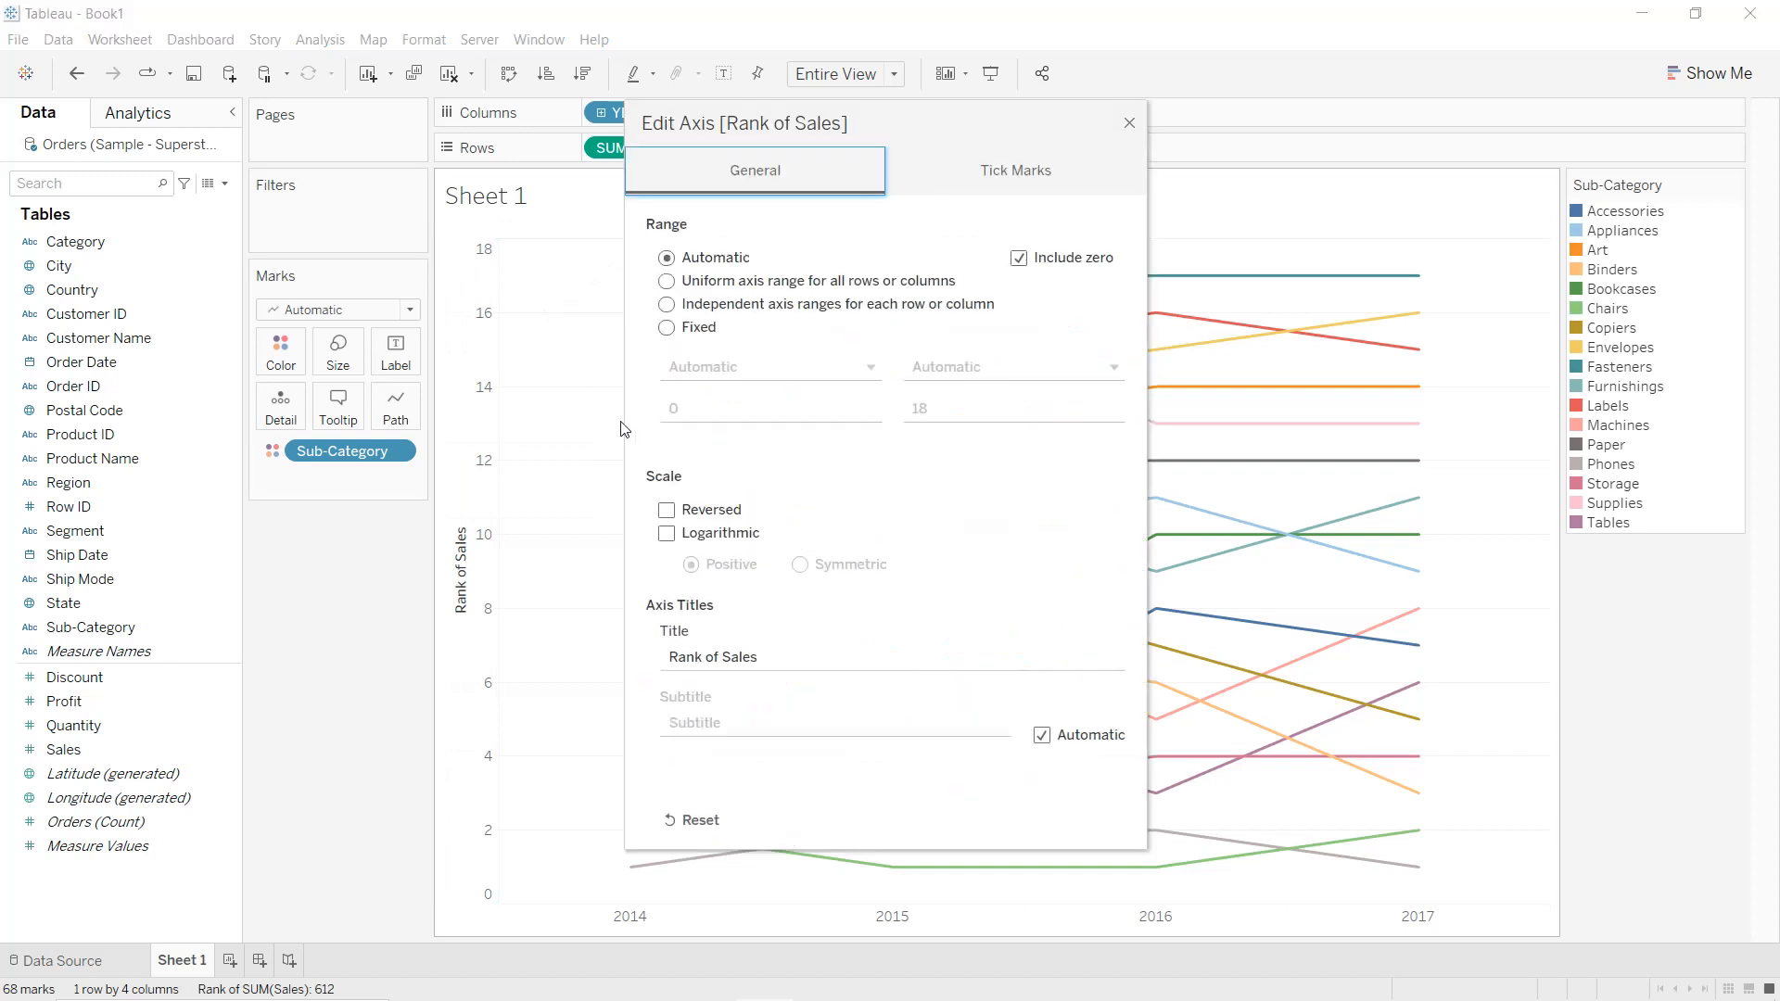
{"action": "left_click", "coordinate": [667, 510]}
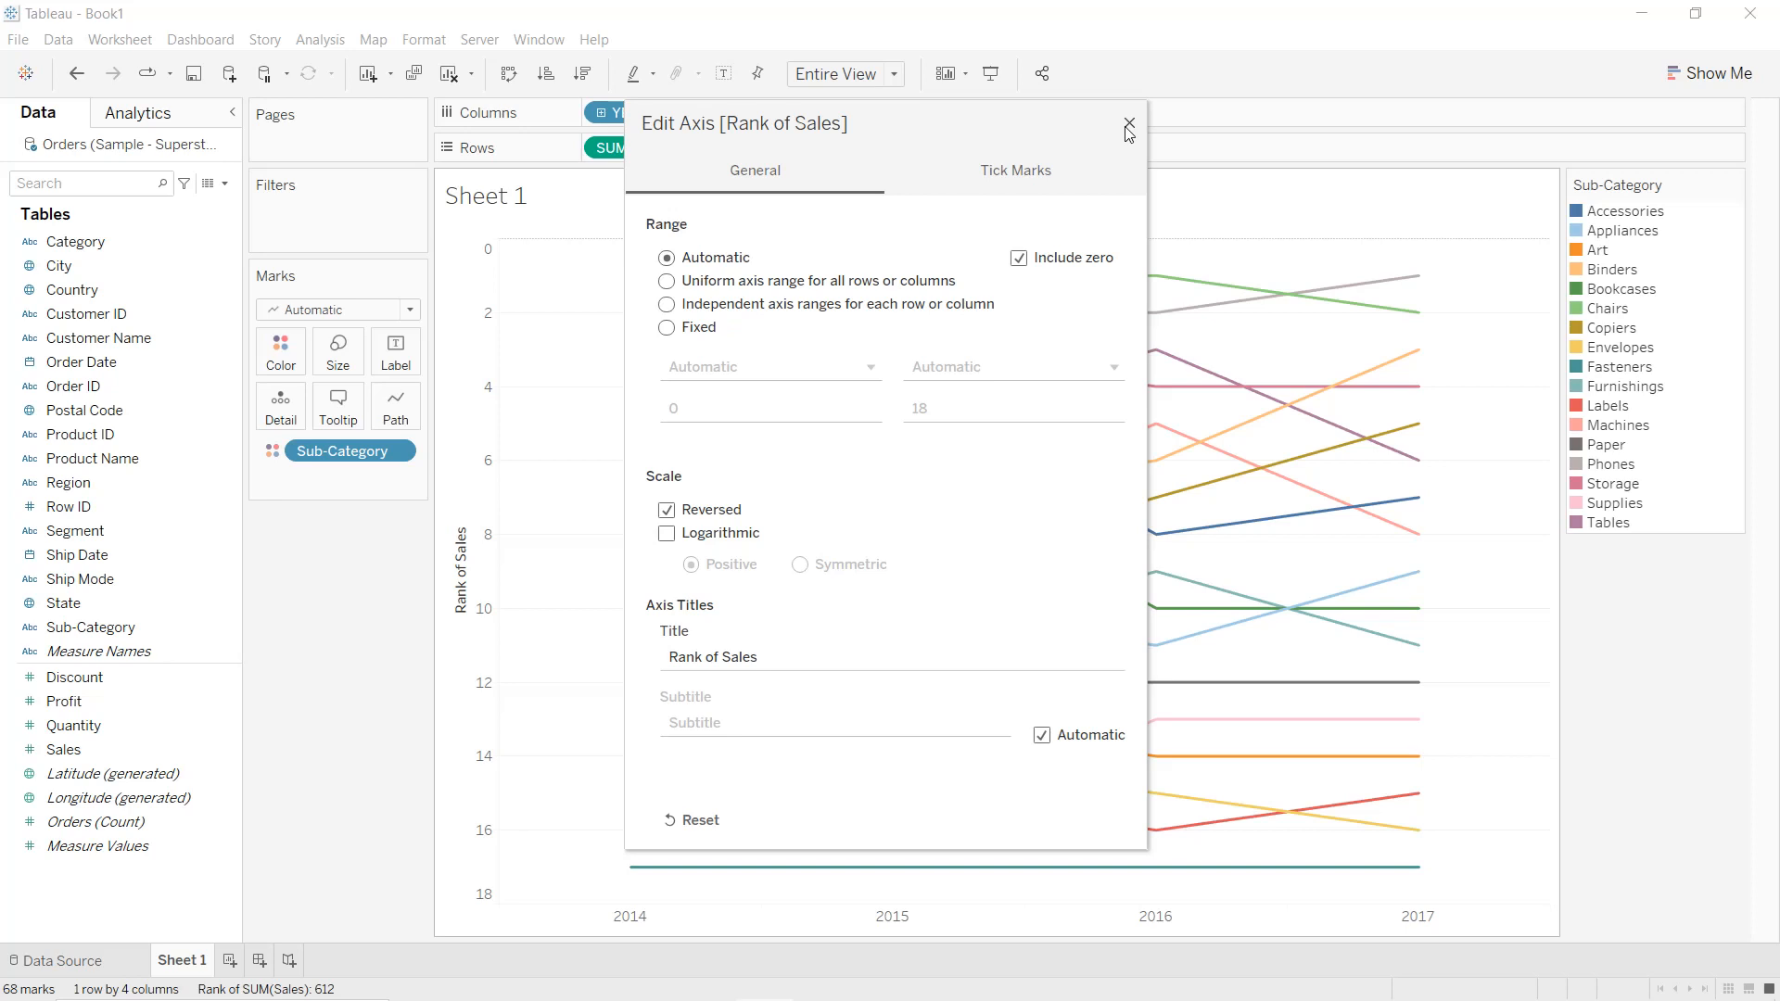
{"action": "left_click", "coordinate": [1127, 123]}
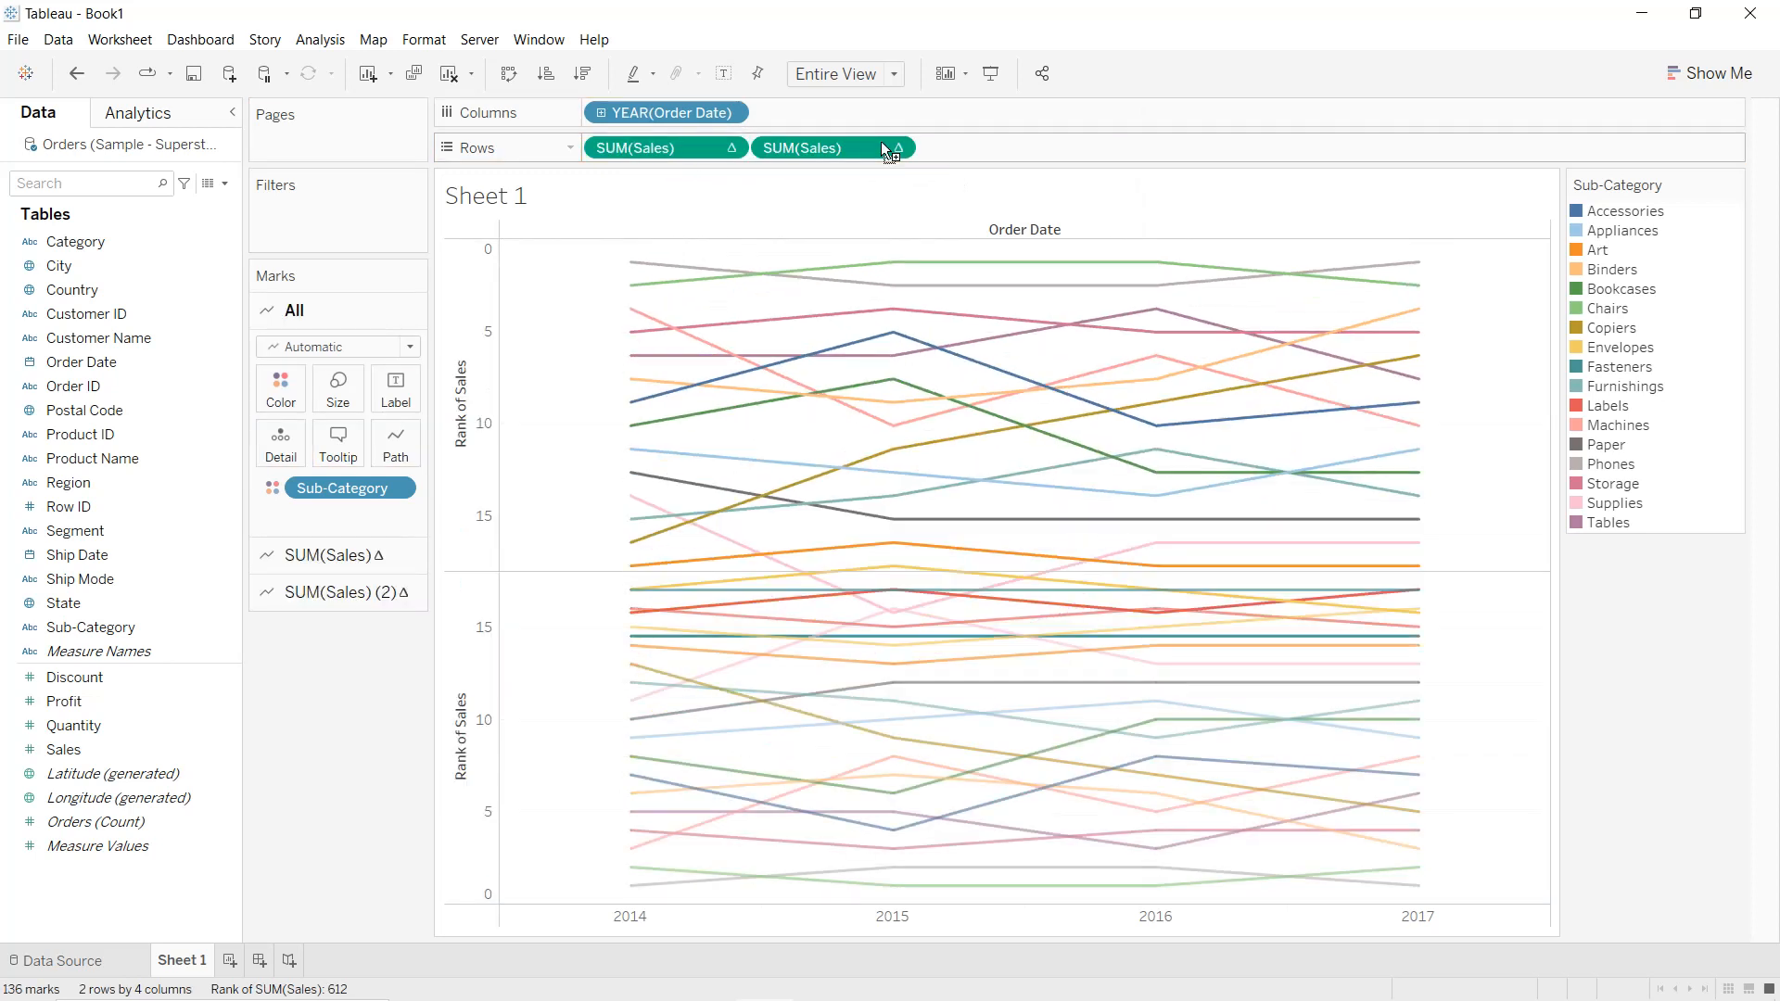
Draw the second ranked Sales measure as circles on a synchronized dual axis
{"action": "left_click", "coordinate": [337, 591]}
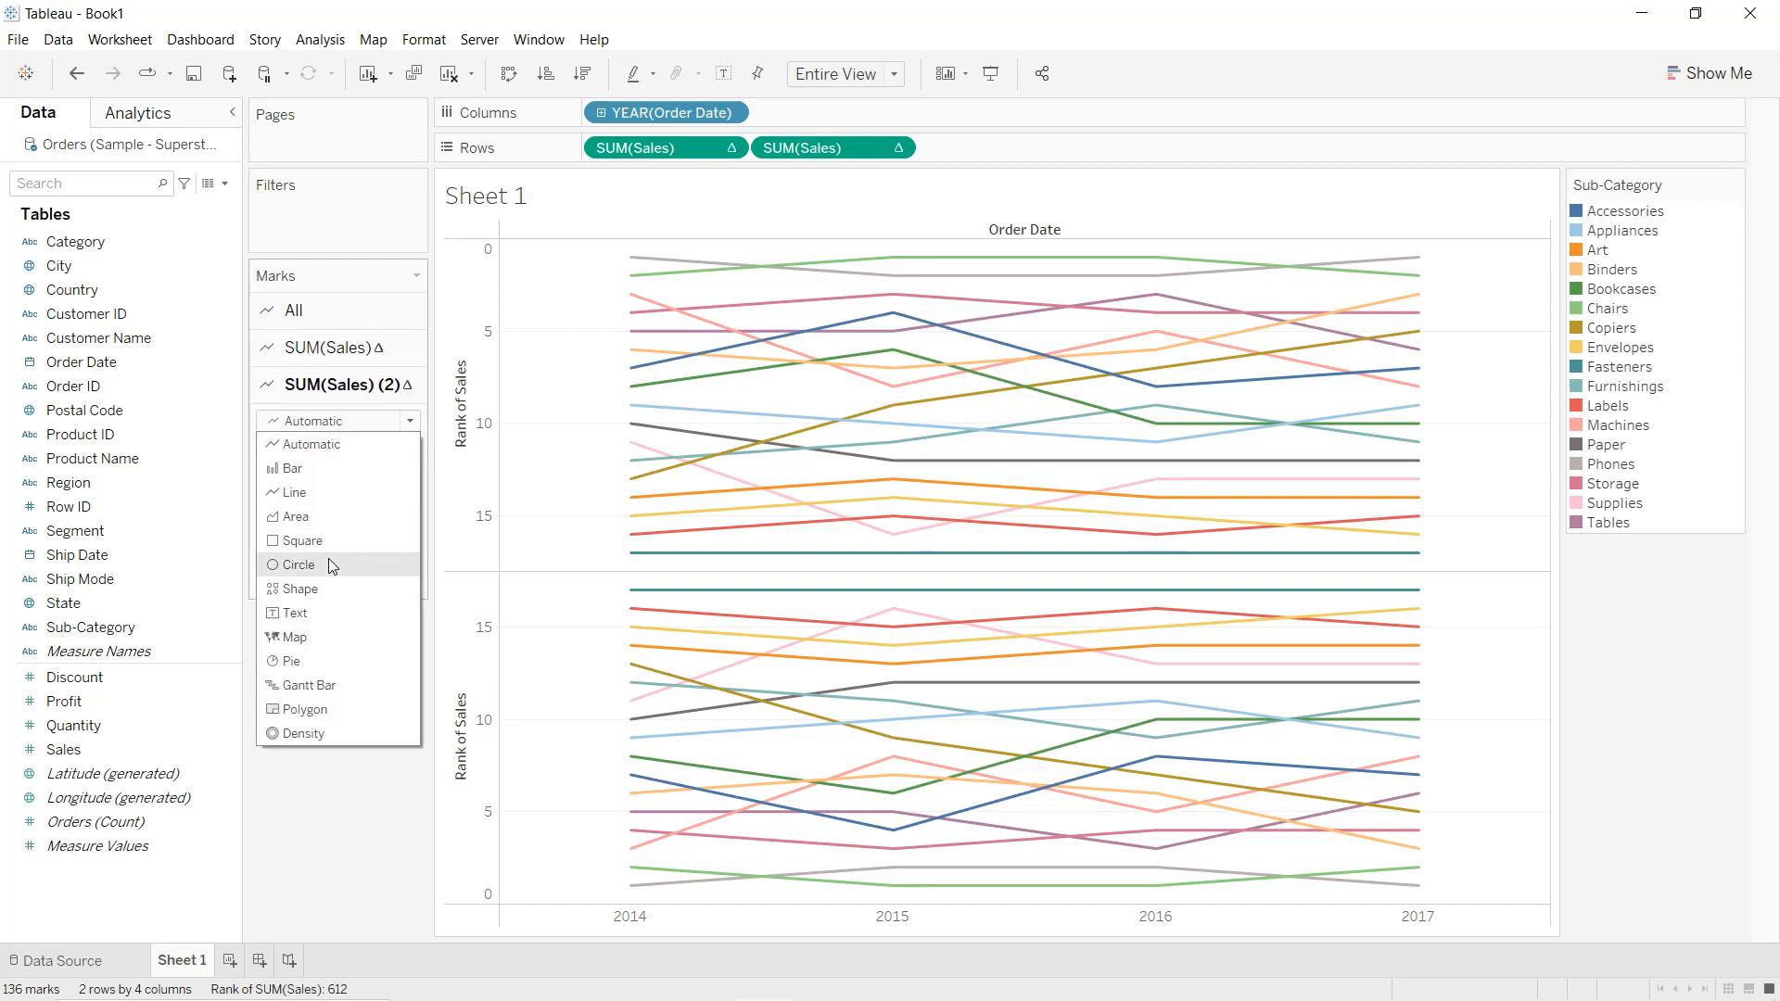
{"action": "left_click", "coordinate": [296, 564]}
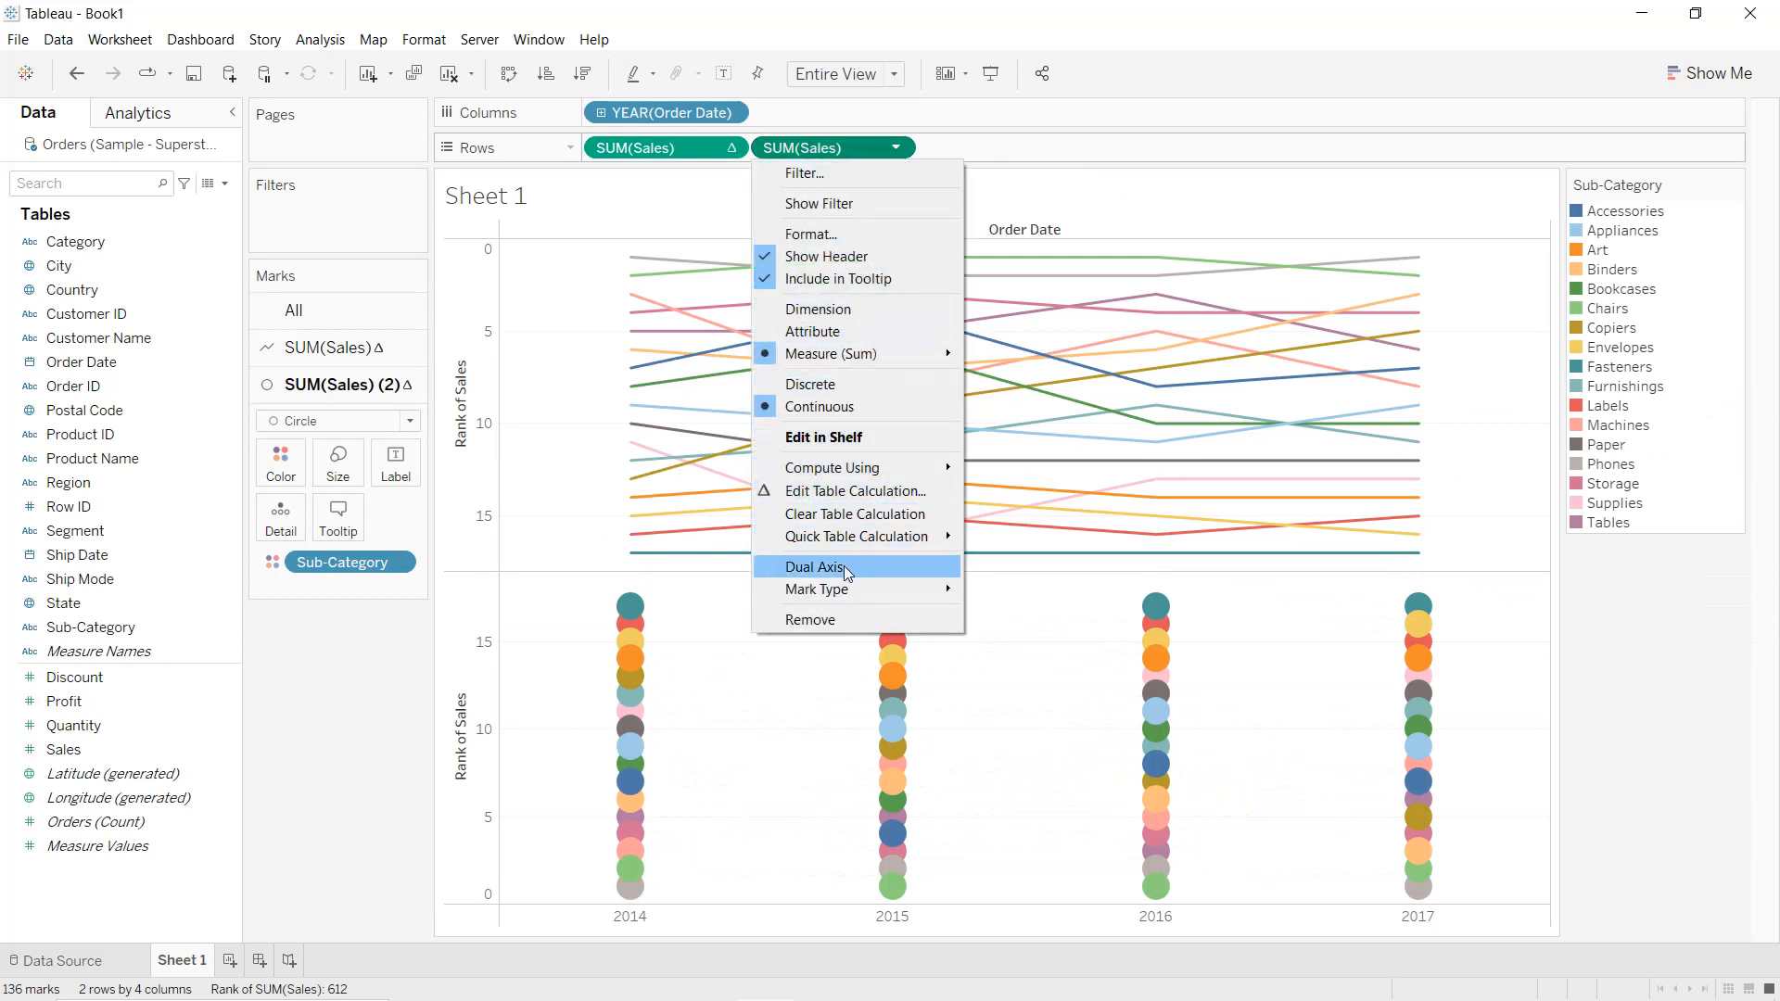
{"action": "left_click", "coordinate": [812, 565]}
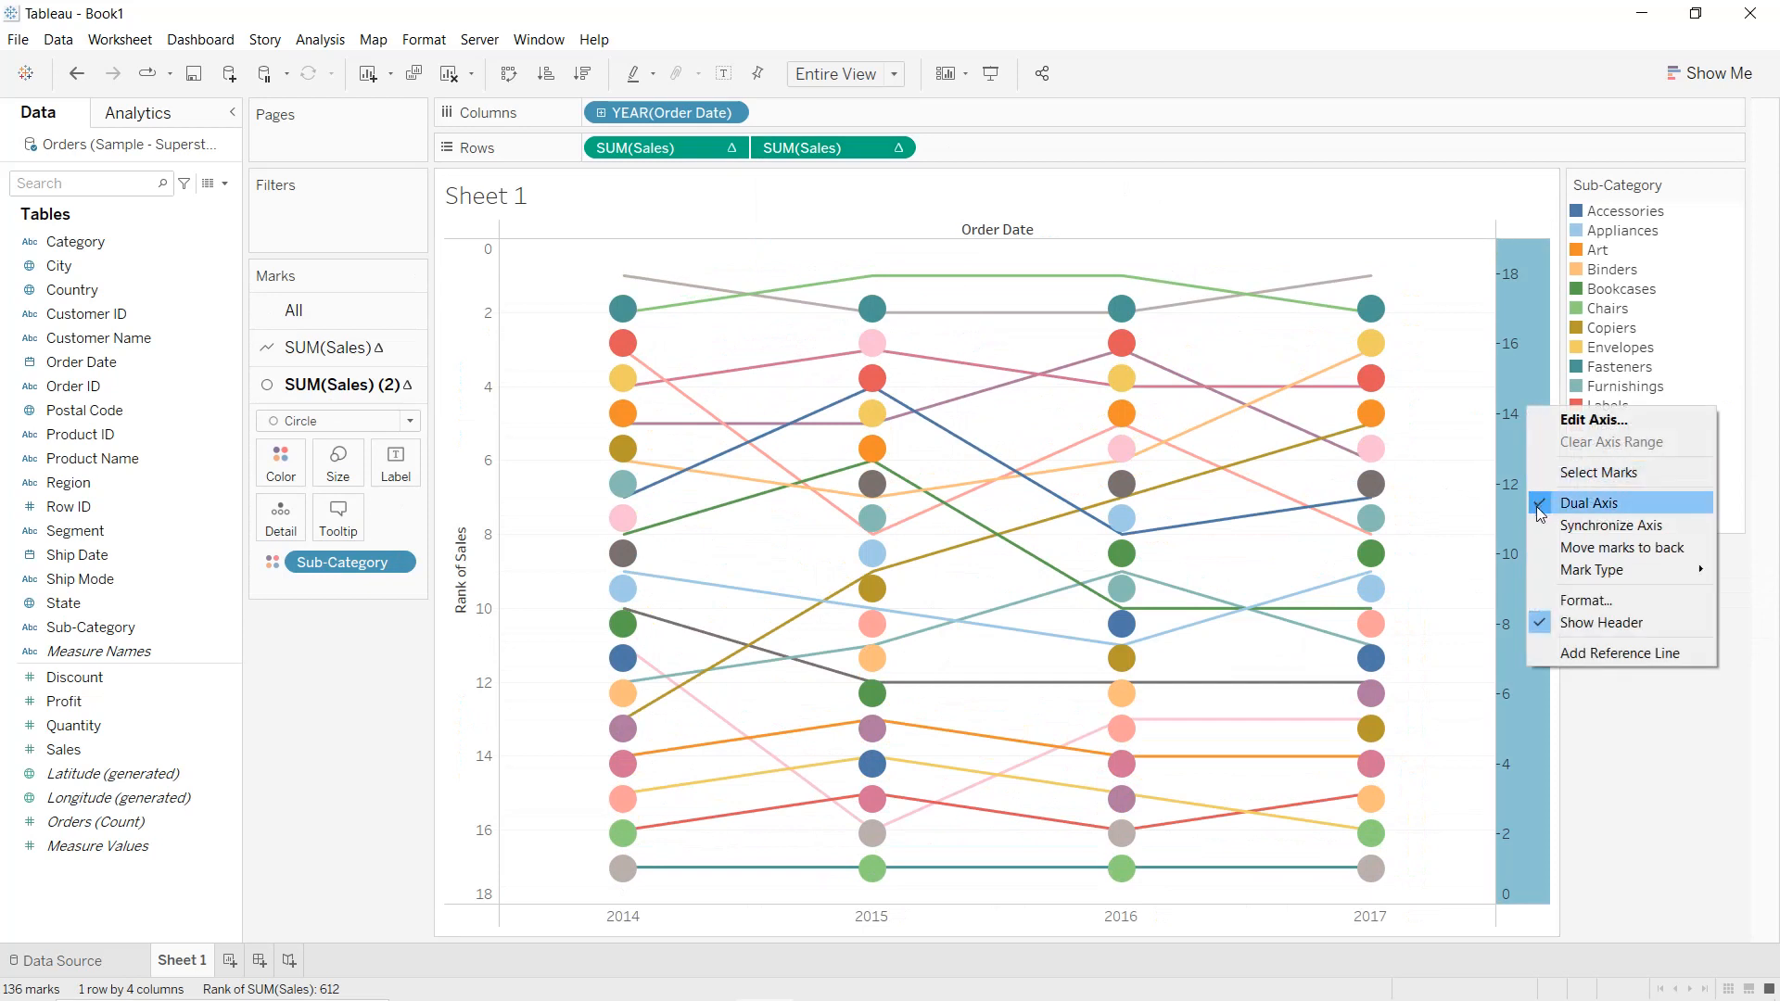
{"action": "left_click", "coordinate": [1588, 503]}
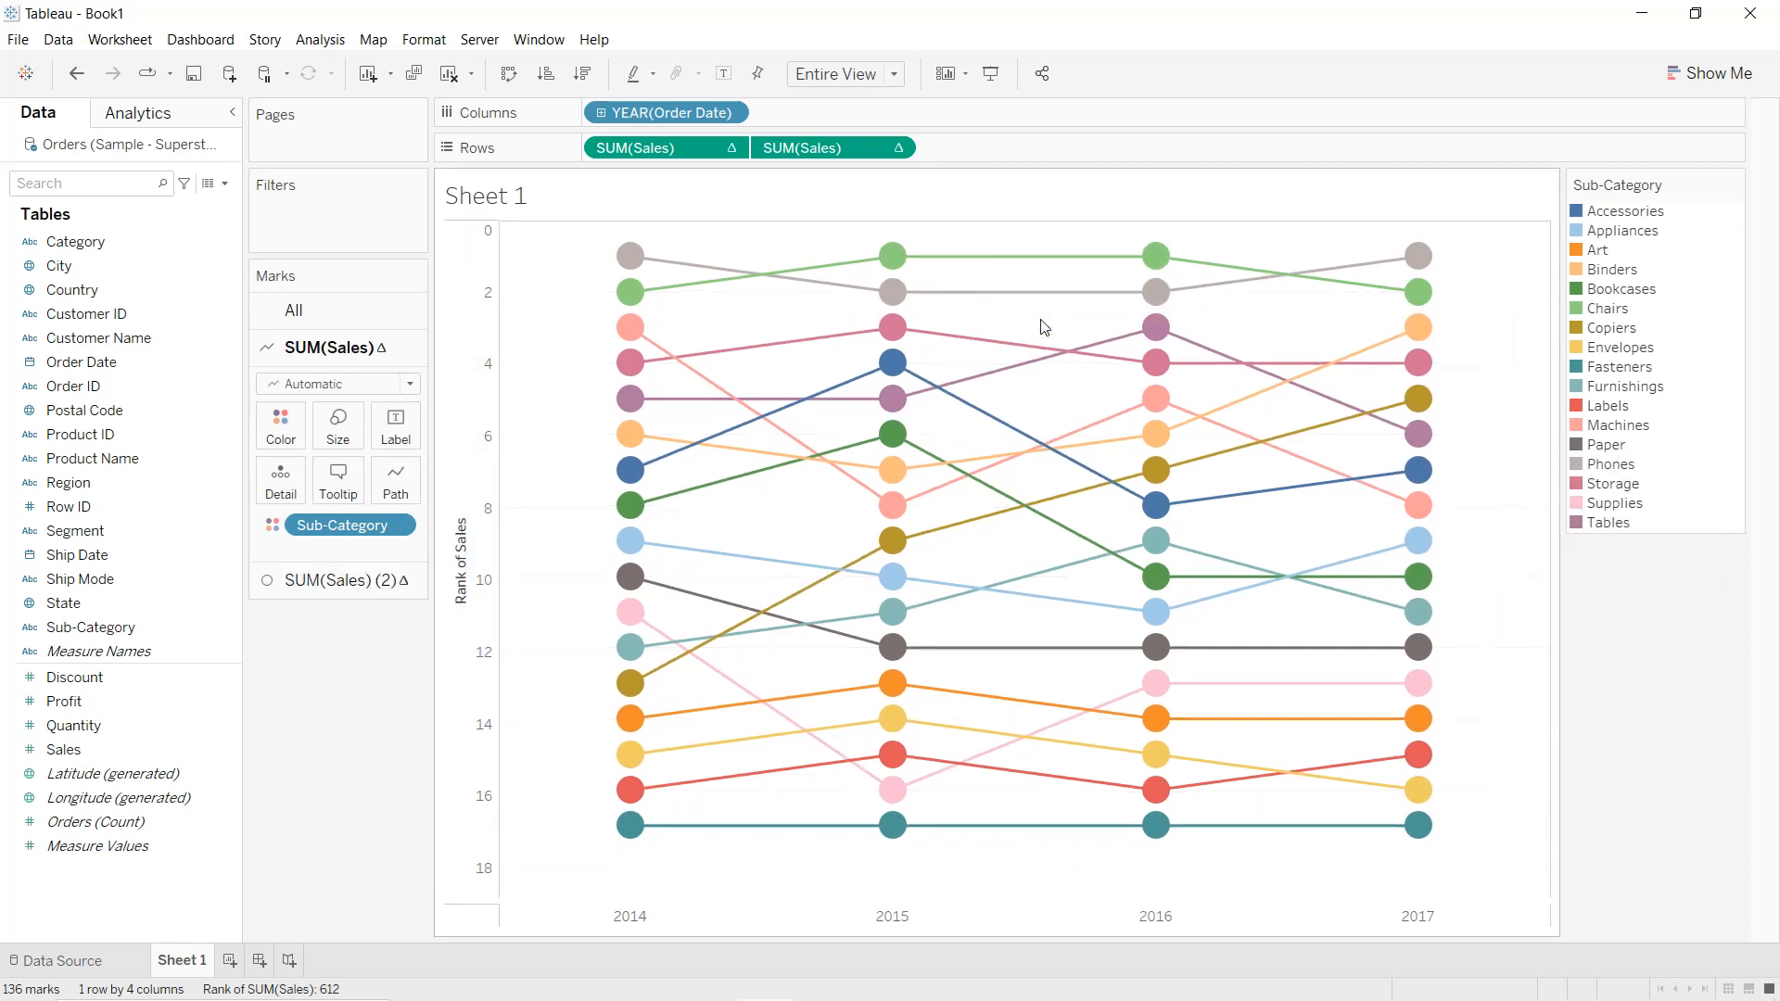
Enable mark labels on the circle marks card to show each sales rank
{"action": "left_click", "coordinate": [337, 580]}
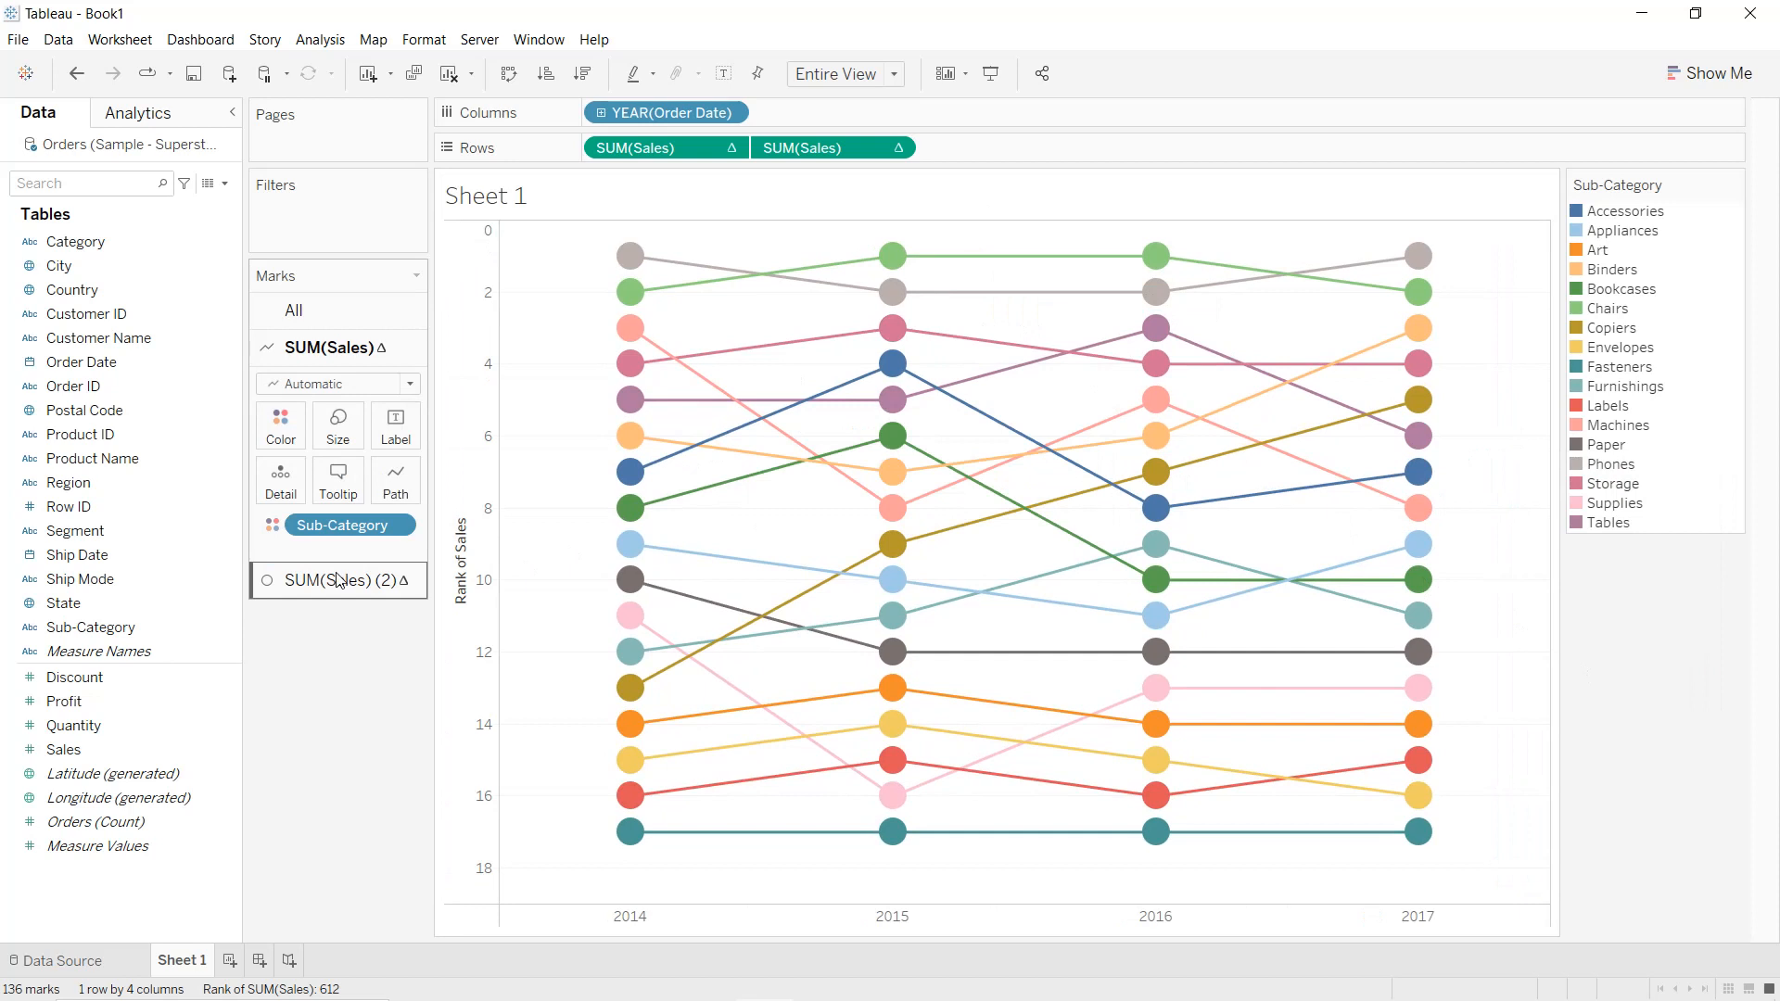
{"action": "left_click", "coordinate": [829, 147]}
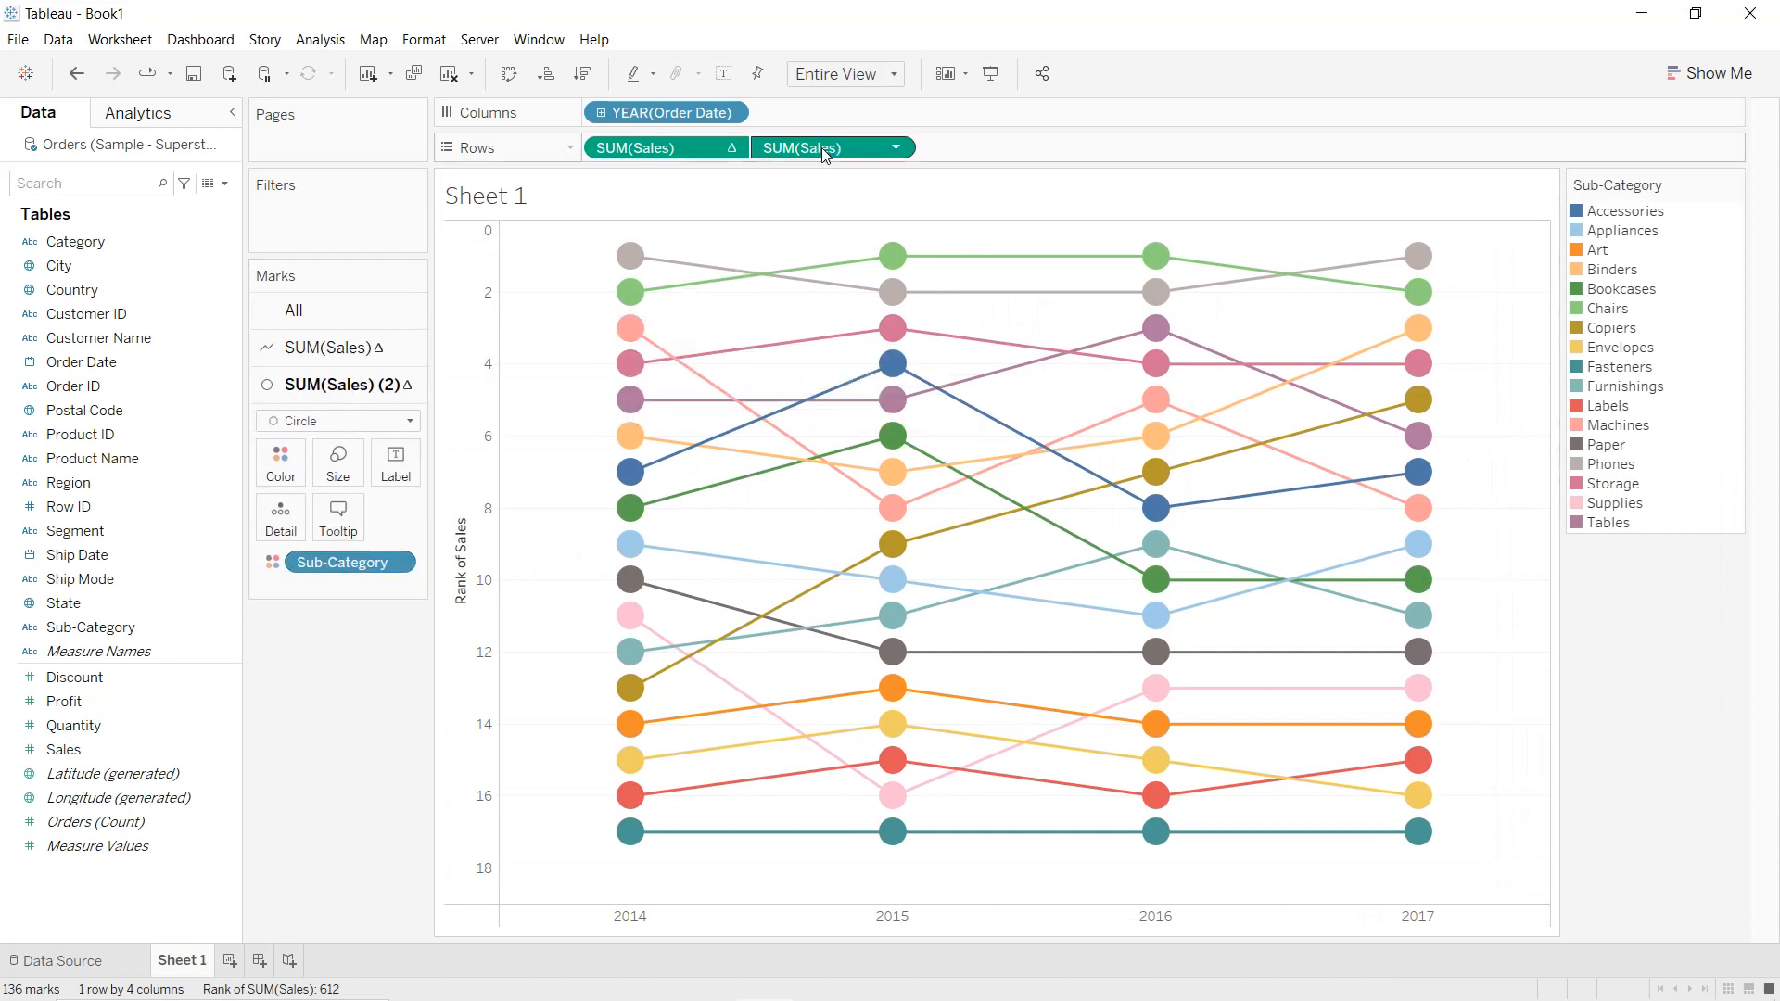
{"action": "mouse_move", "coordinate": [823, 147]}
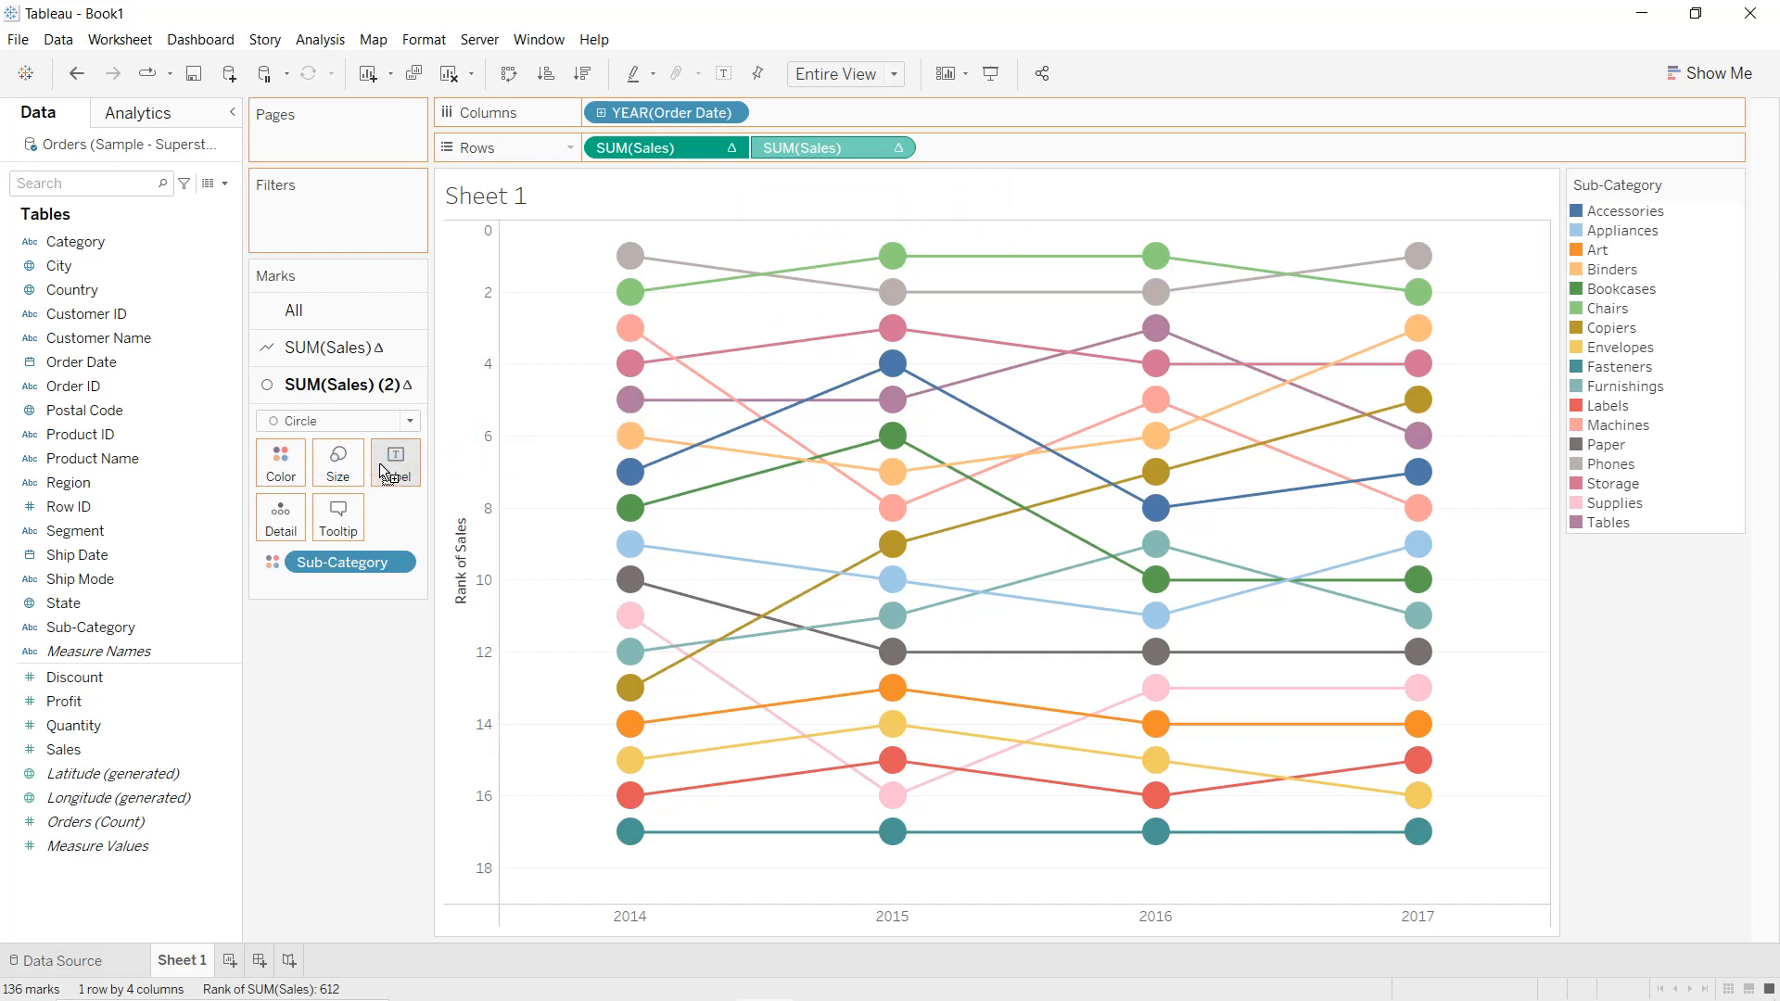
{"action": "left_click", "coordinate": [395, 462]}
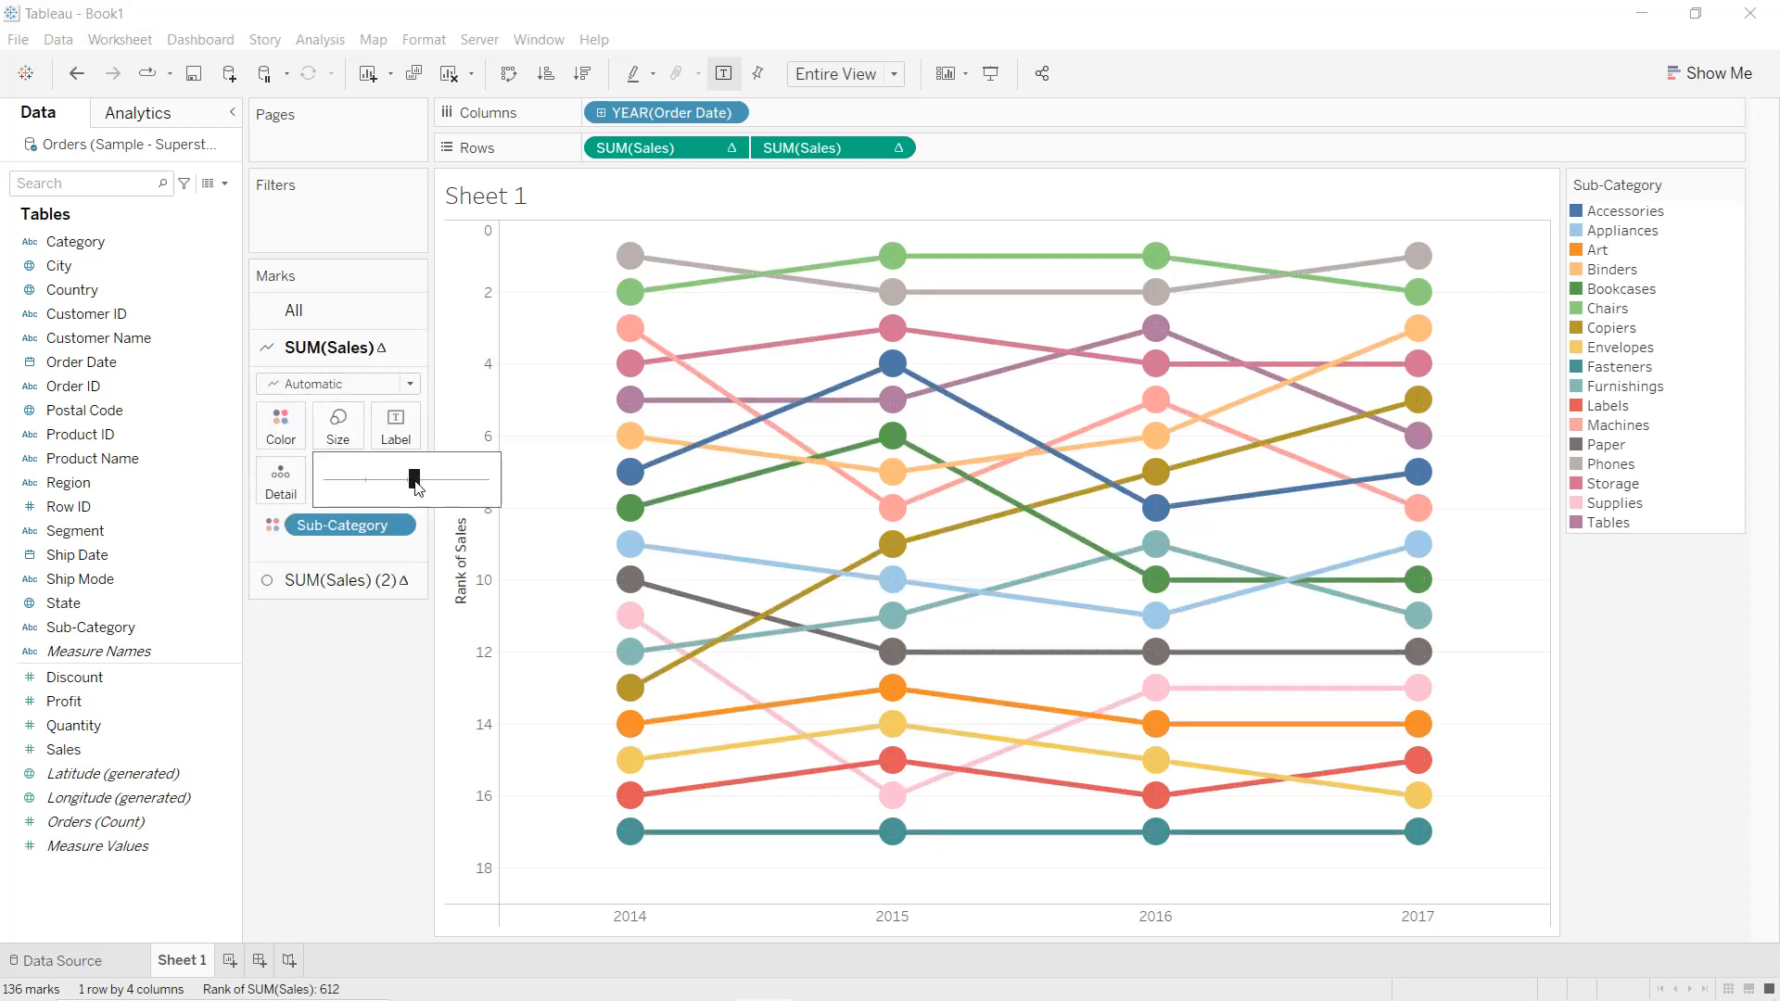
Drag the line marks' Size slider up to maximum thickness
{"action": "left_click_drag", "start_coordinate": [411, 478], "coordinate": [463, 478]}
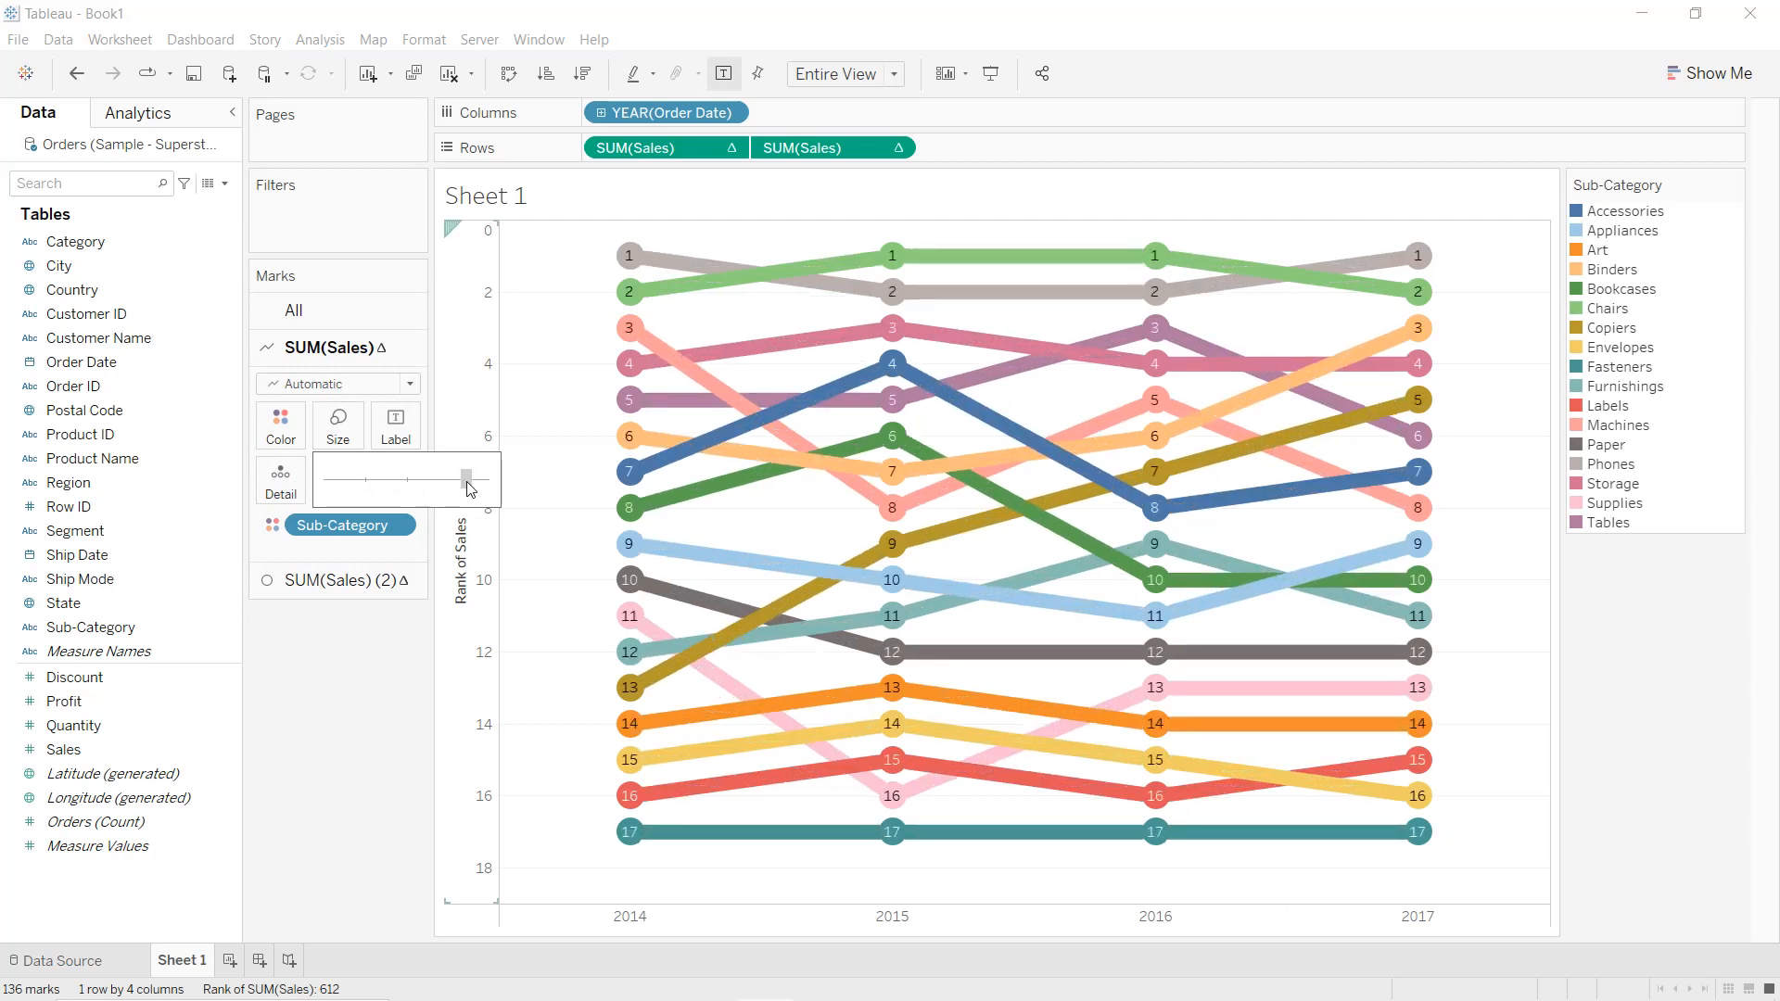
{"action": "left_click_drag", "start_coordinate": [437, 476], "coordinate": [476, 477]}
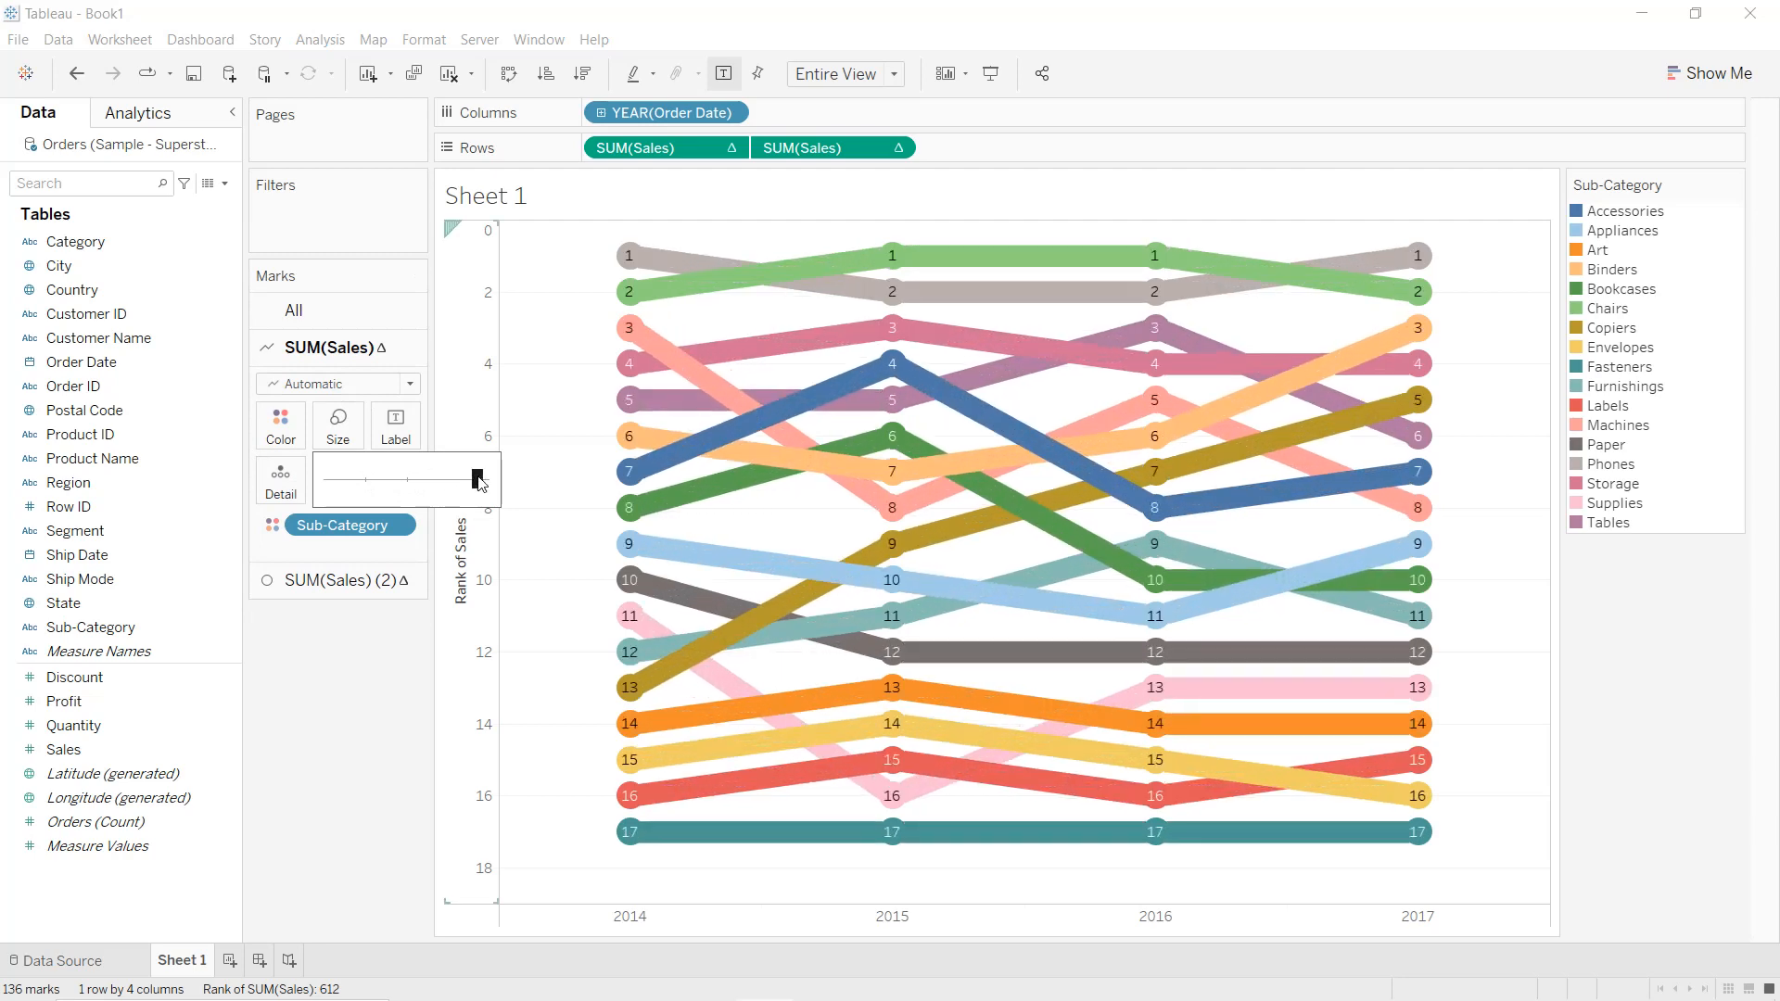
{"action": "left_click_drag", "start_coordinate": [476, 478], "coordinate": [460, 479]}
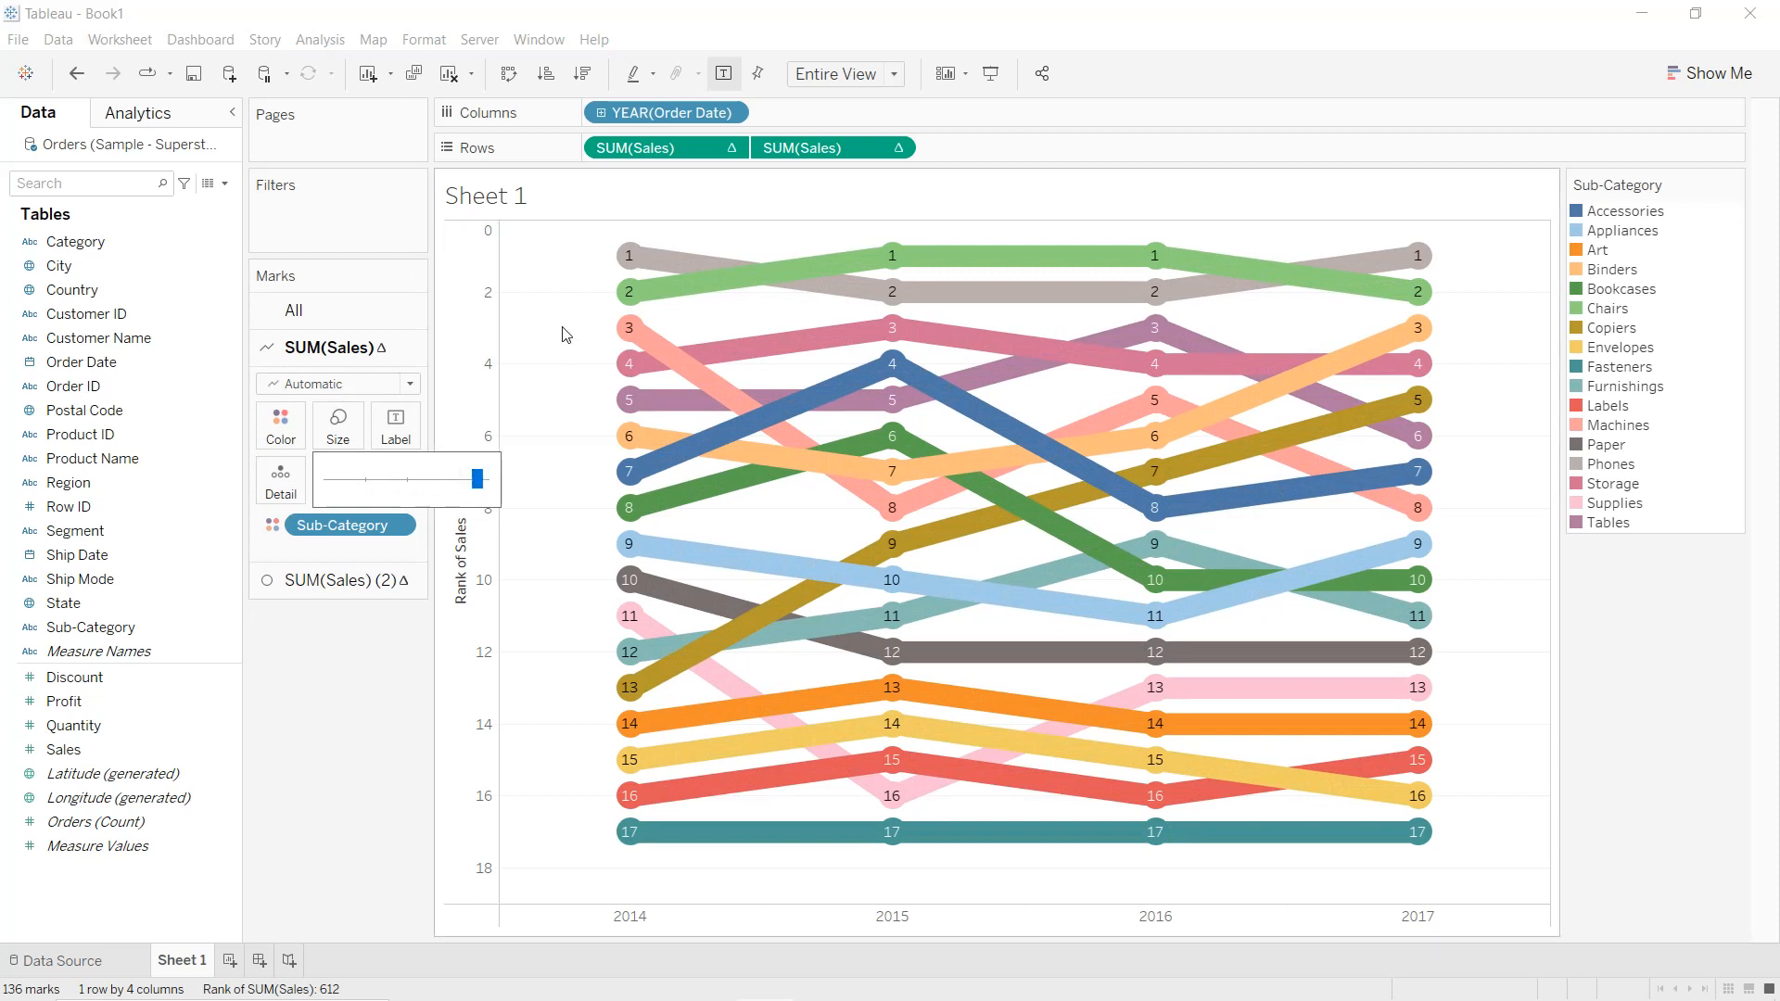
{"action": "left_click", "coordinate": [422, 39]}
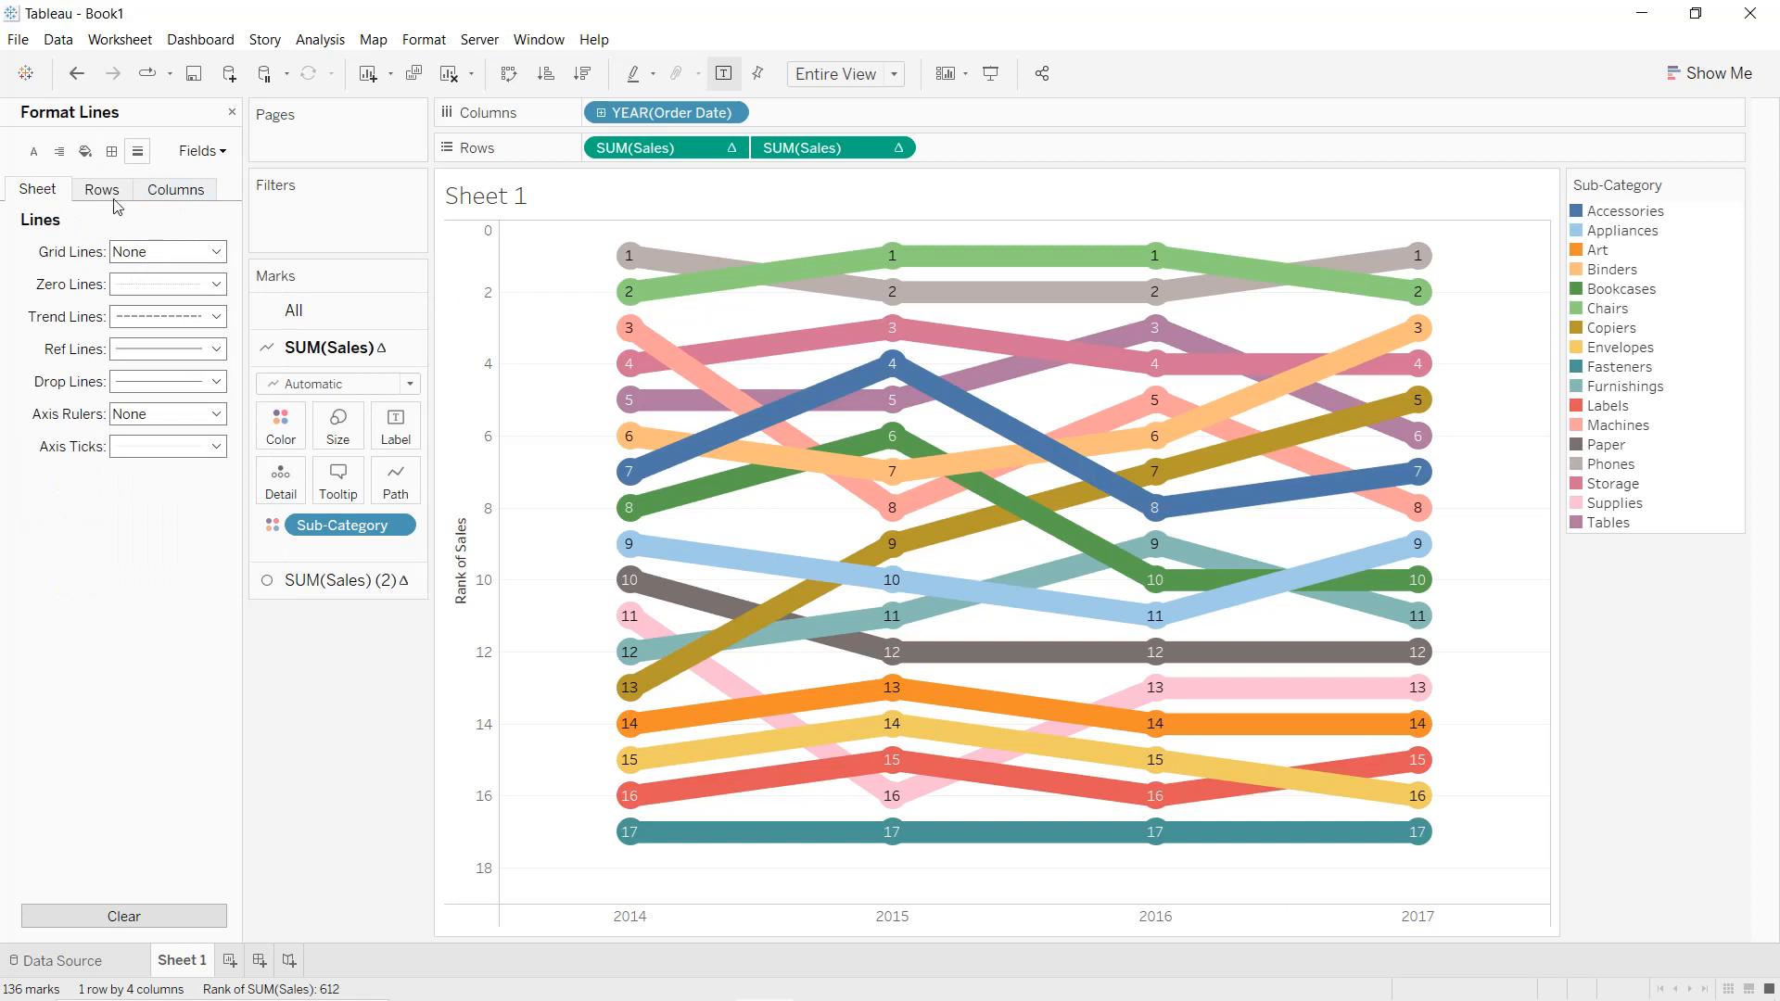
Set row grid lines to None, worksheet shading to black, and worksheet text to white
{"action": "left_click", "coordinate": [214, 251]}
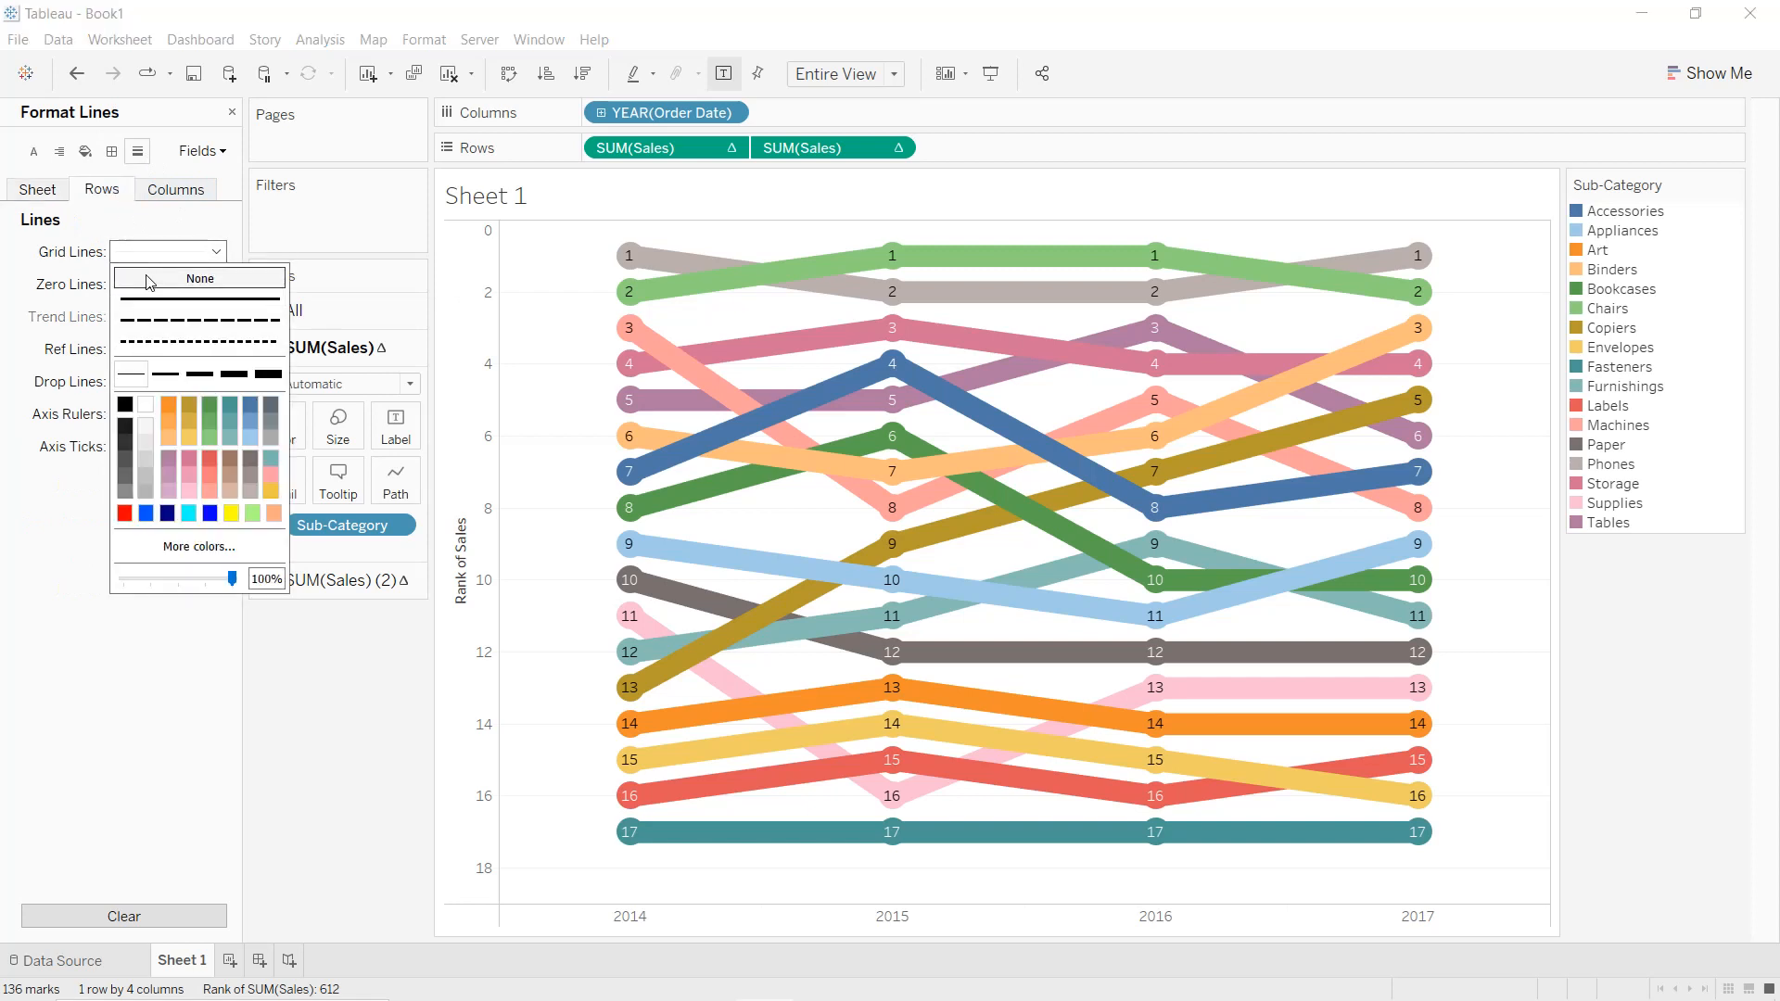
{"action": "left_click", "coordinate": [200, 278]}
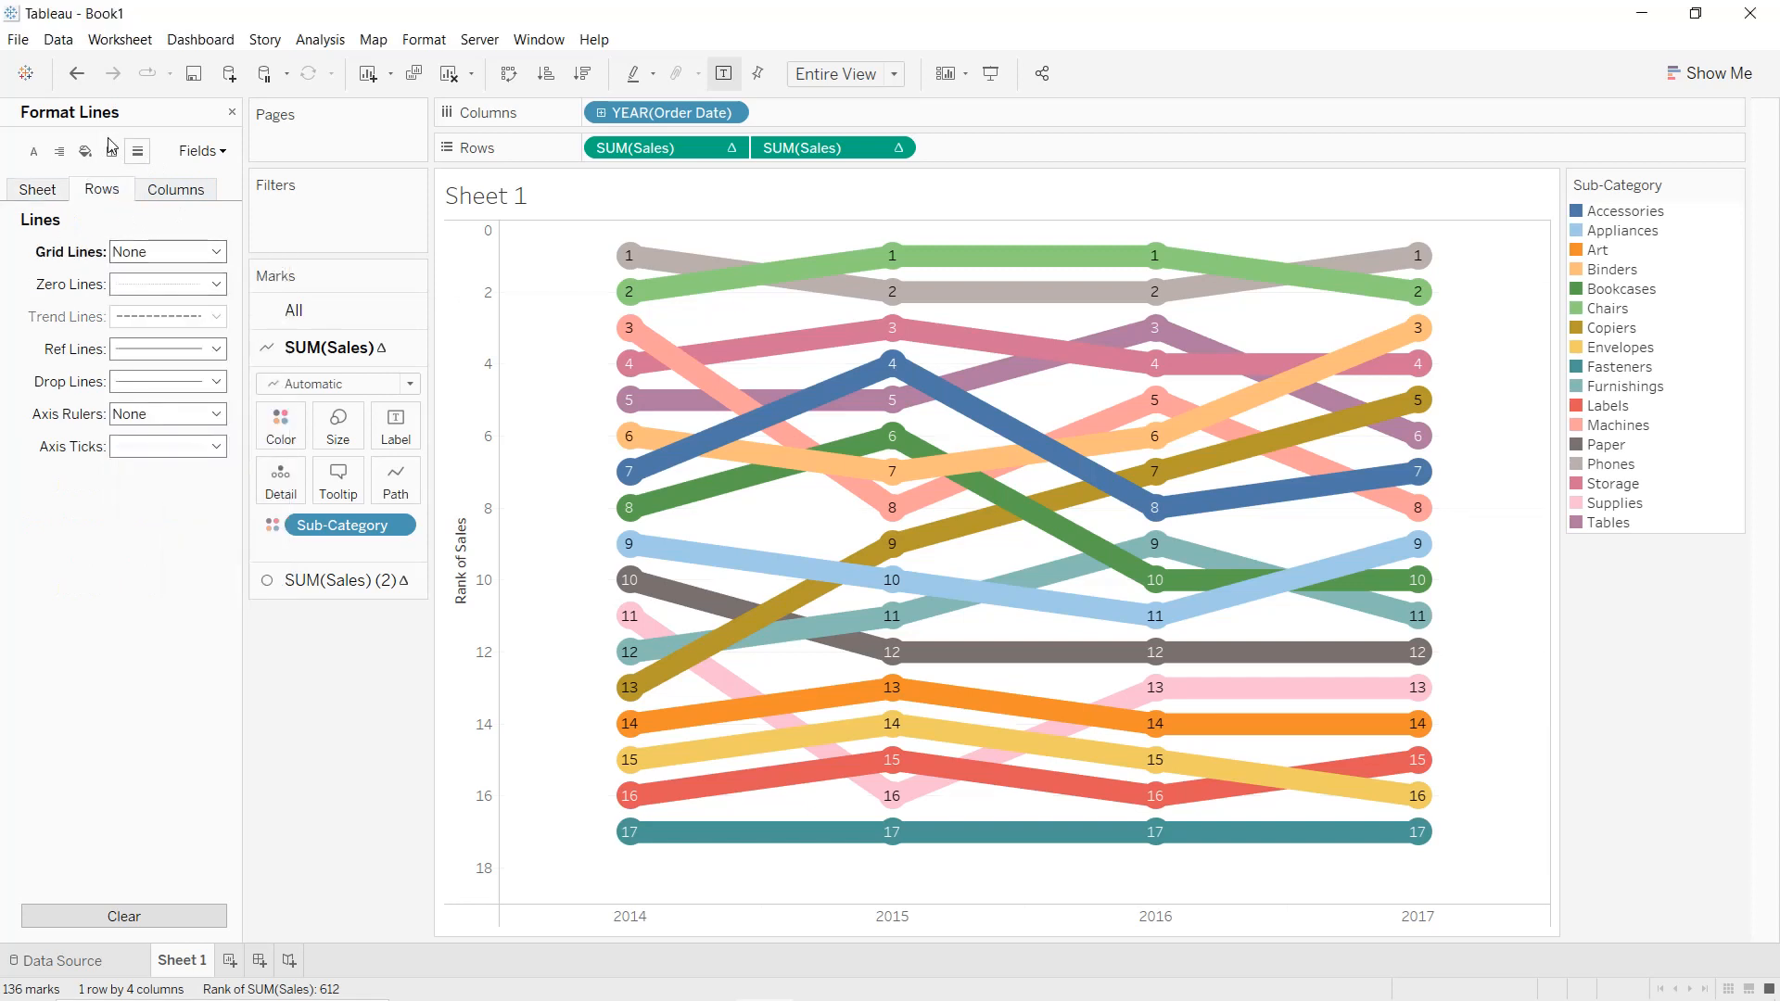
{"action": "left_click", "coordinate": [85, 151]}
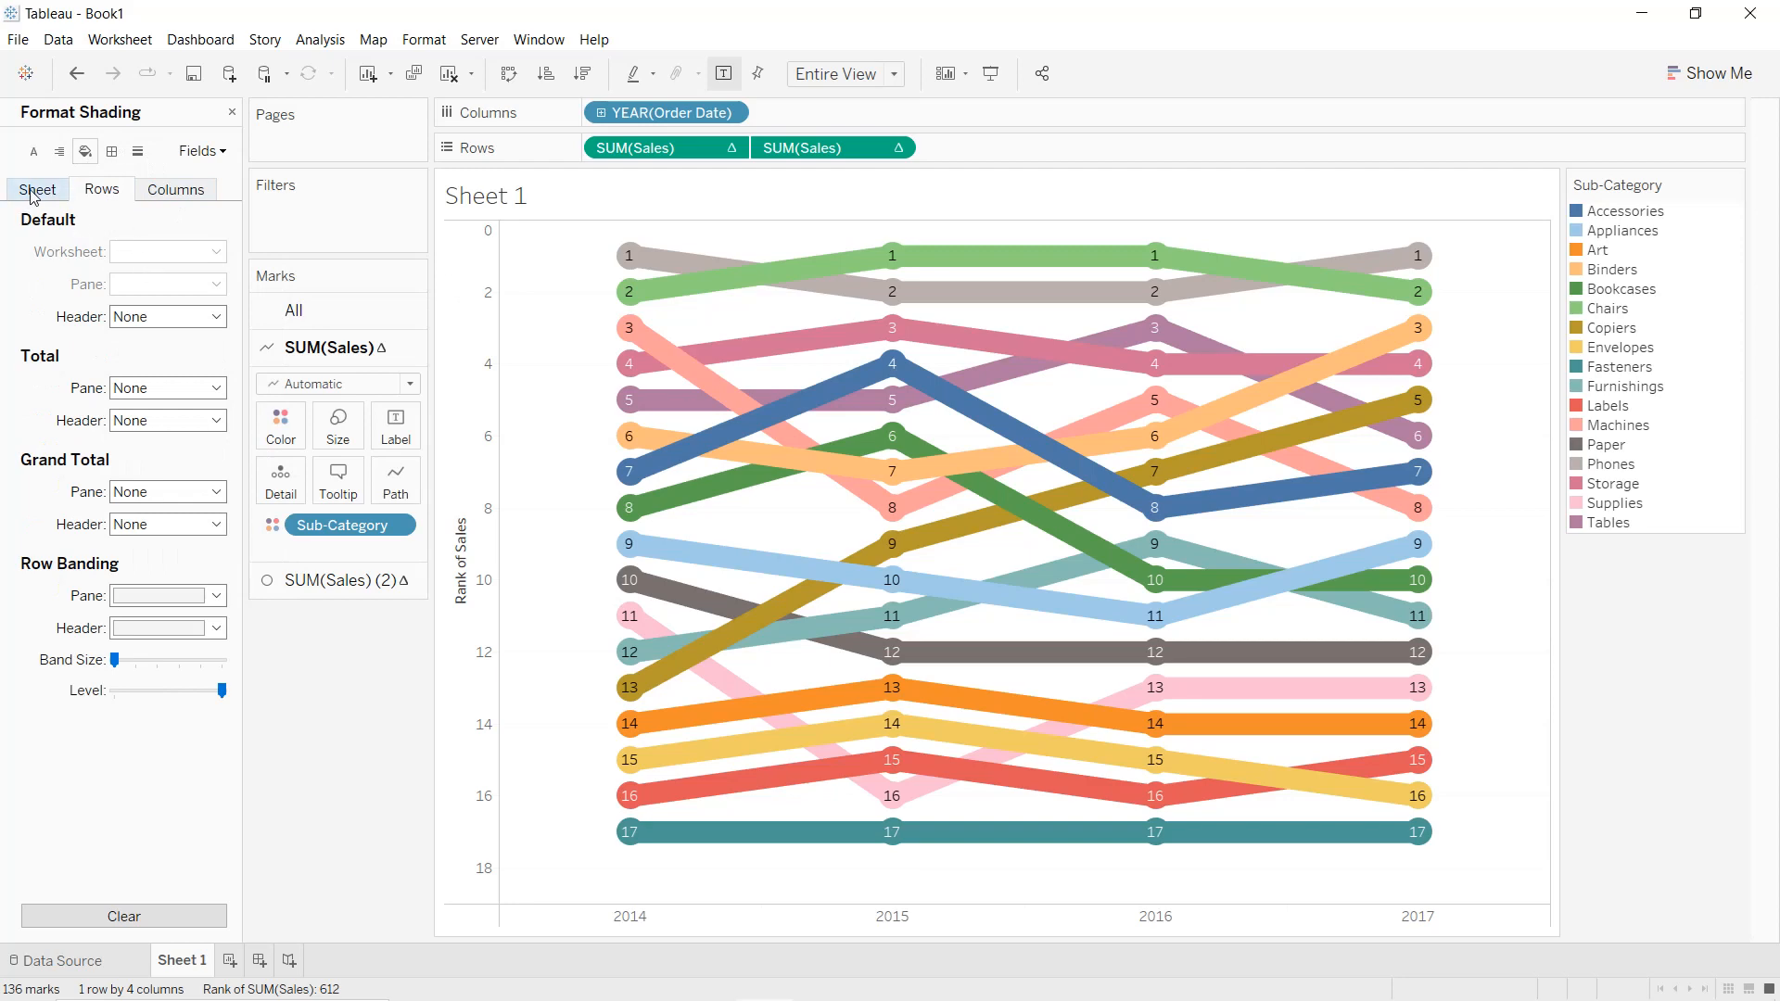
{"action": "left_click", "coordinate": [214, 251]}
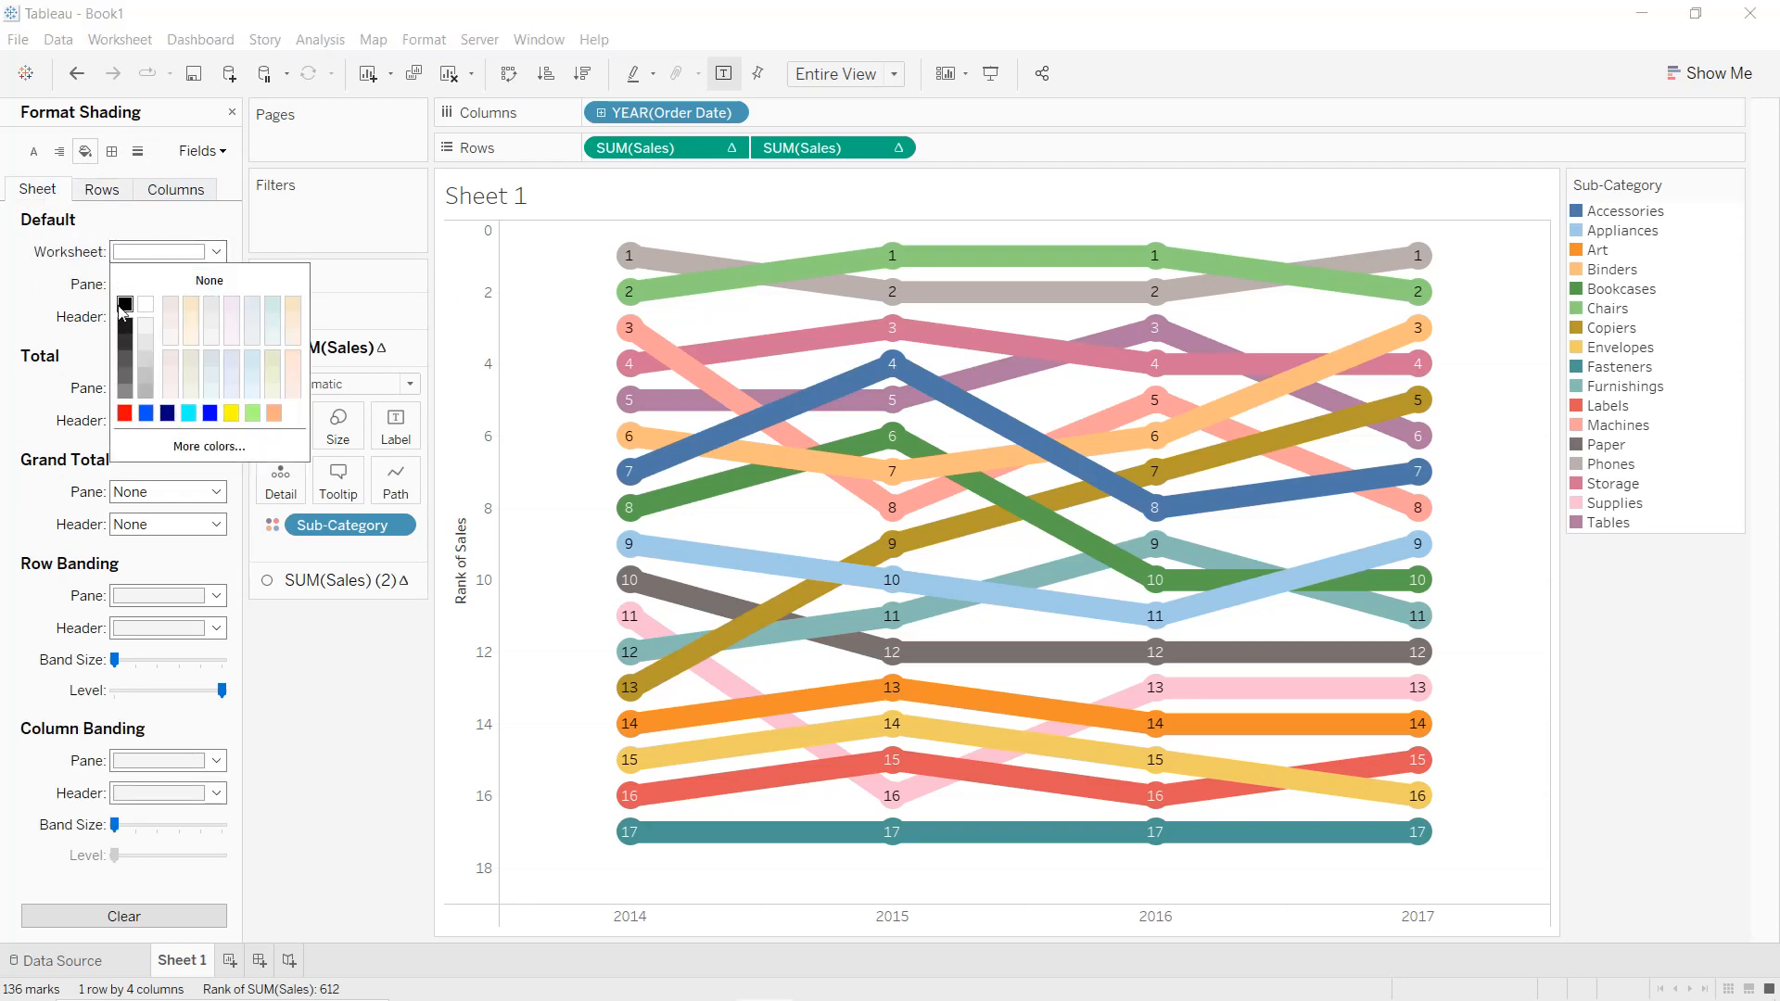
{"action": "left_click", "coordinate": [125, 303]}
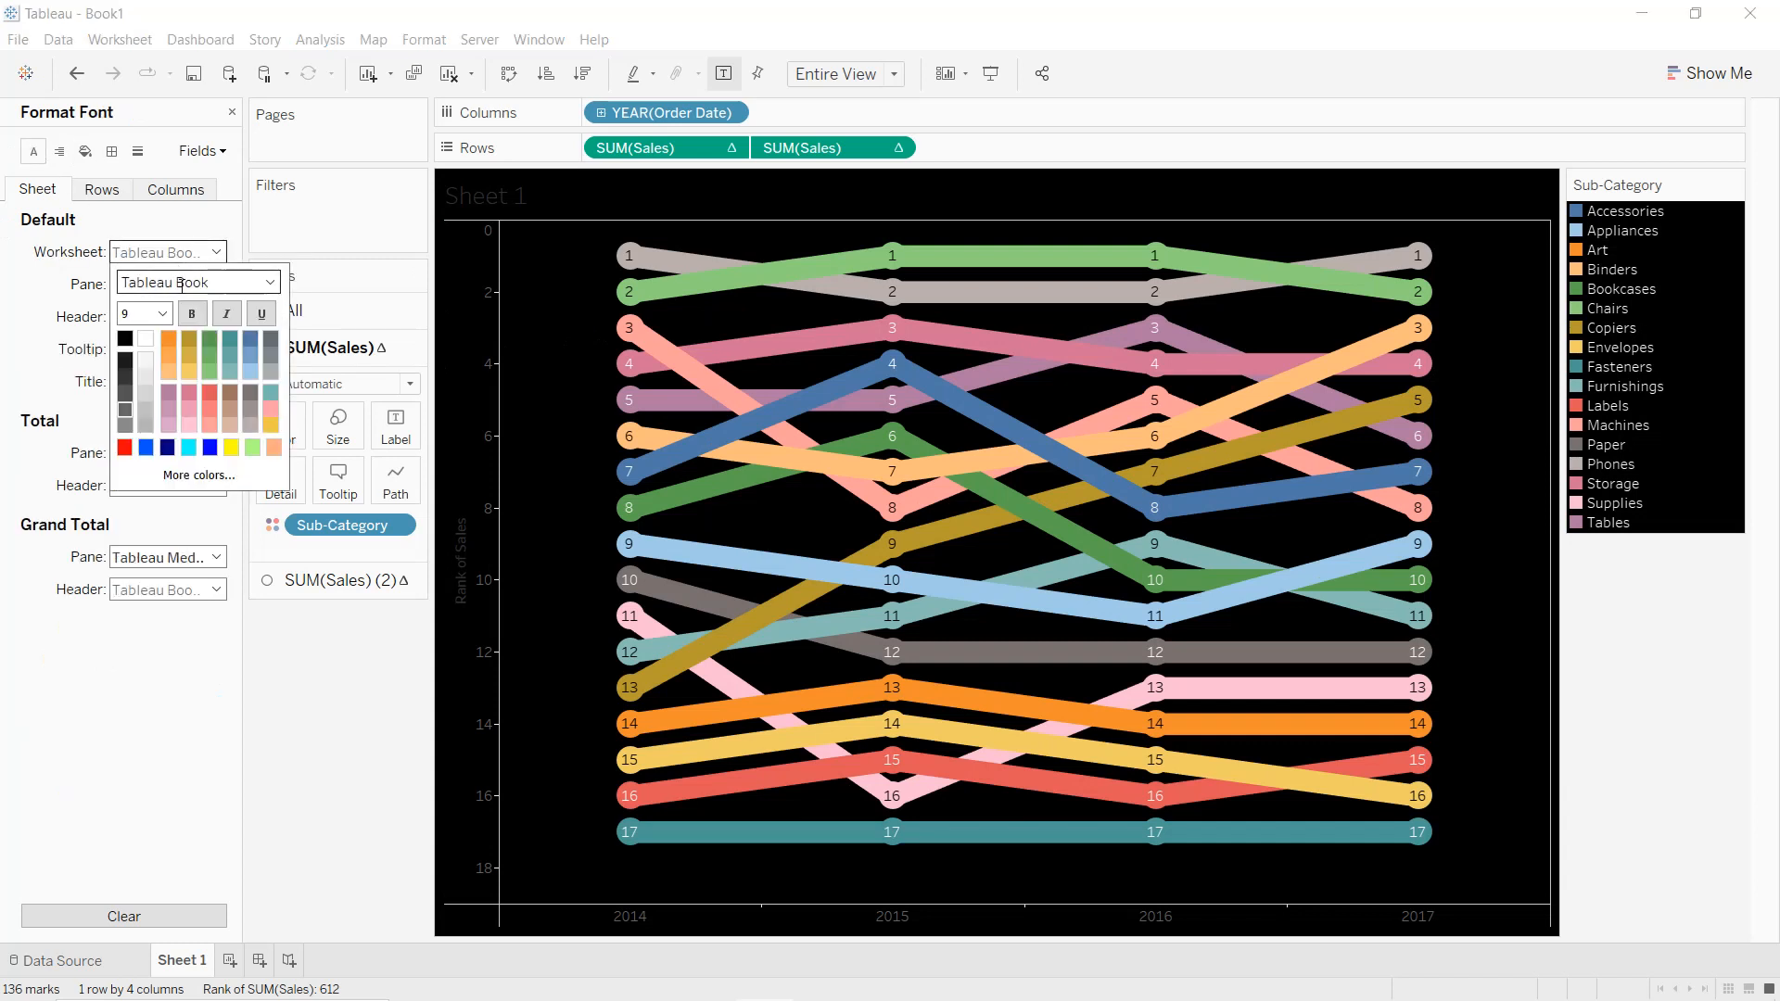
{"action": "left_click", "coordinate": [192, 313]}
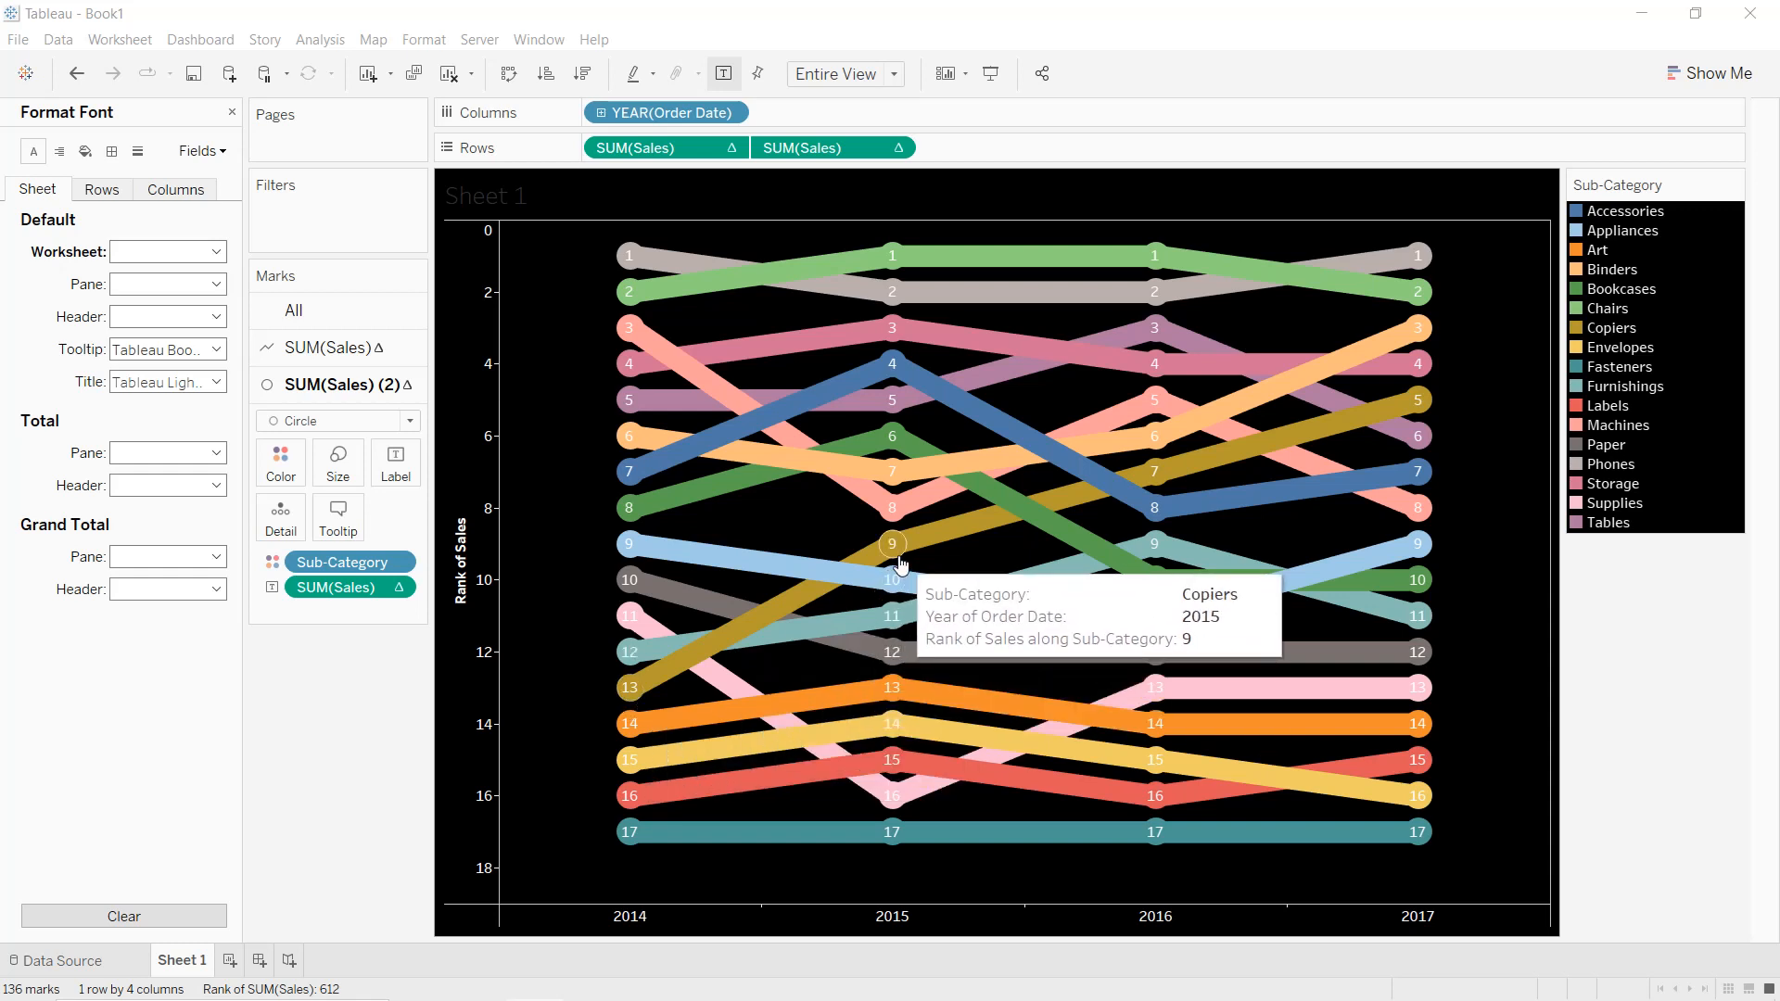
{"action": "mouse_move", "coordinate": [1154, 471]}
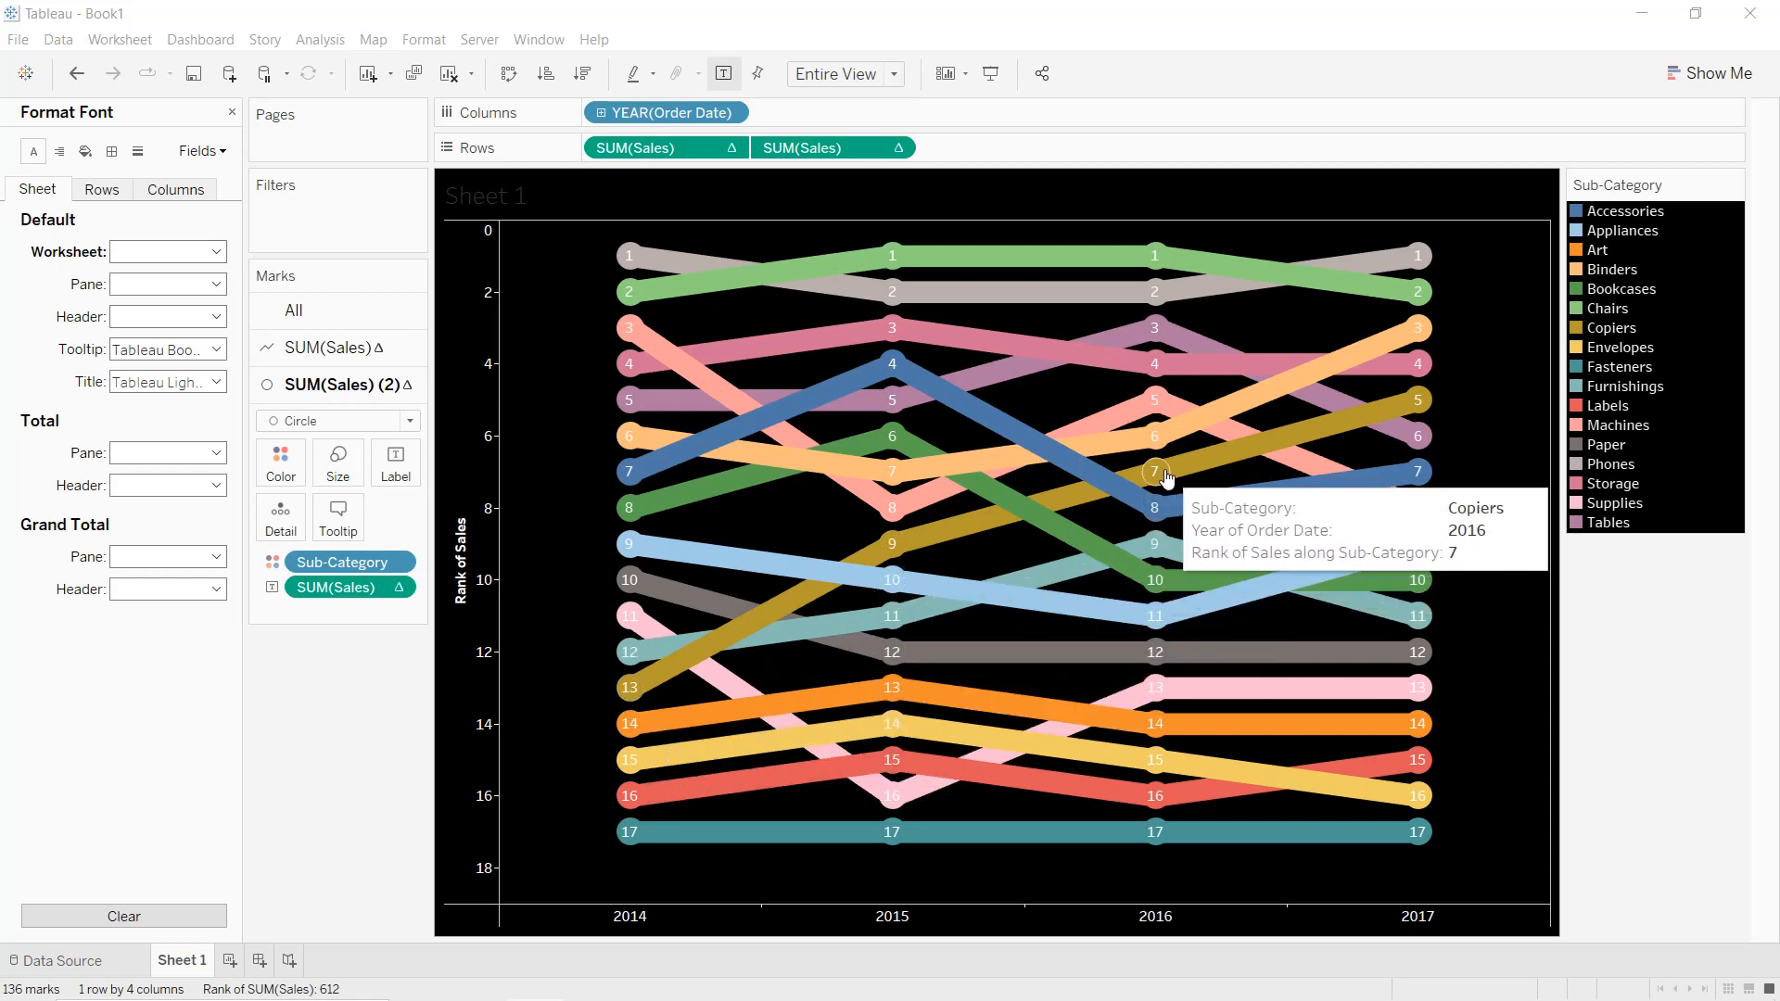
{"action": "mouse_move", "coordinate": [1419, 399]}
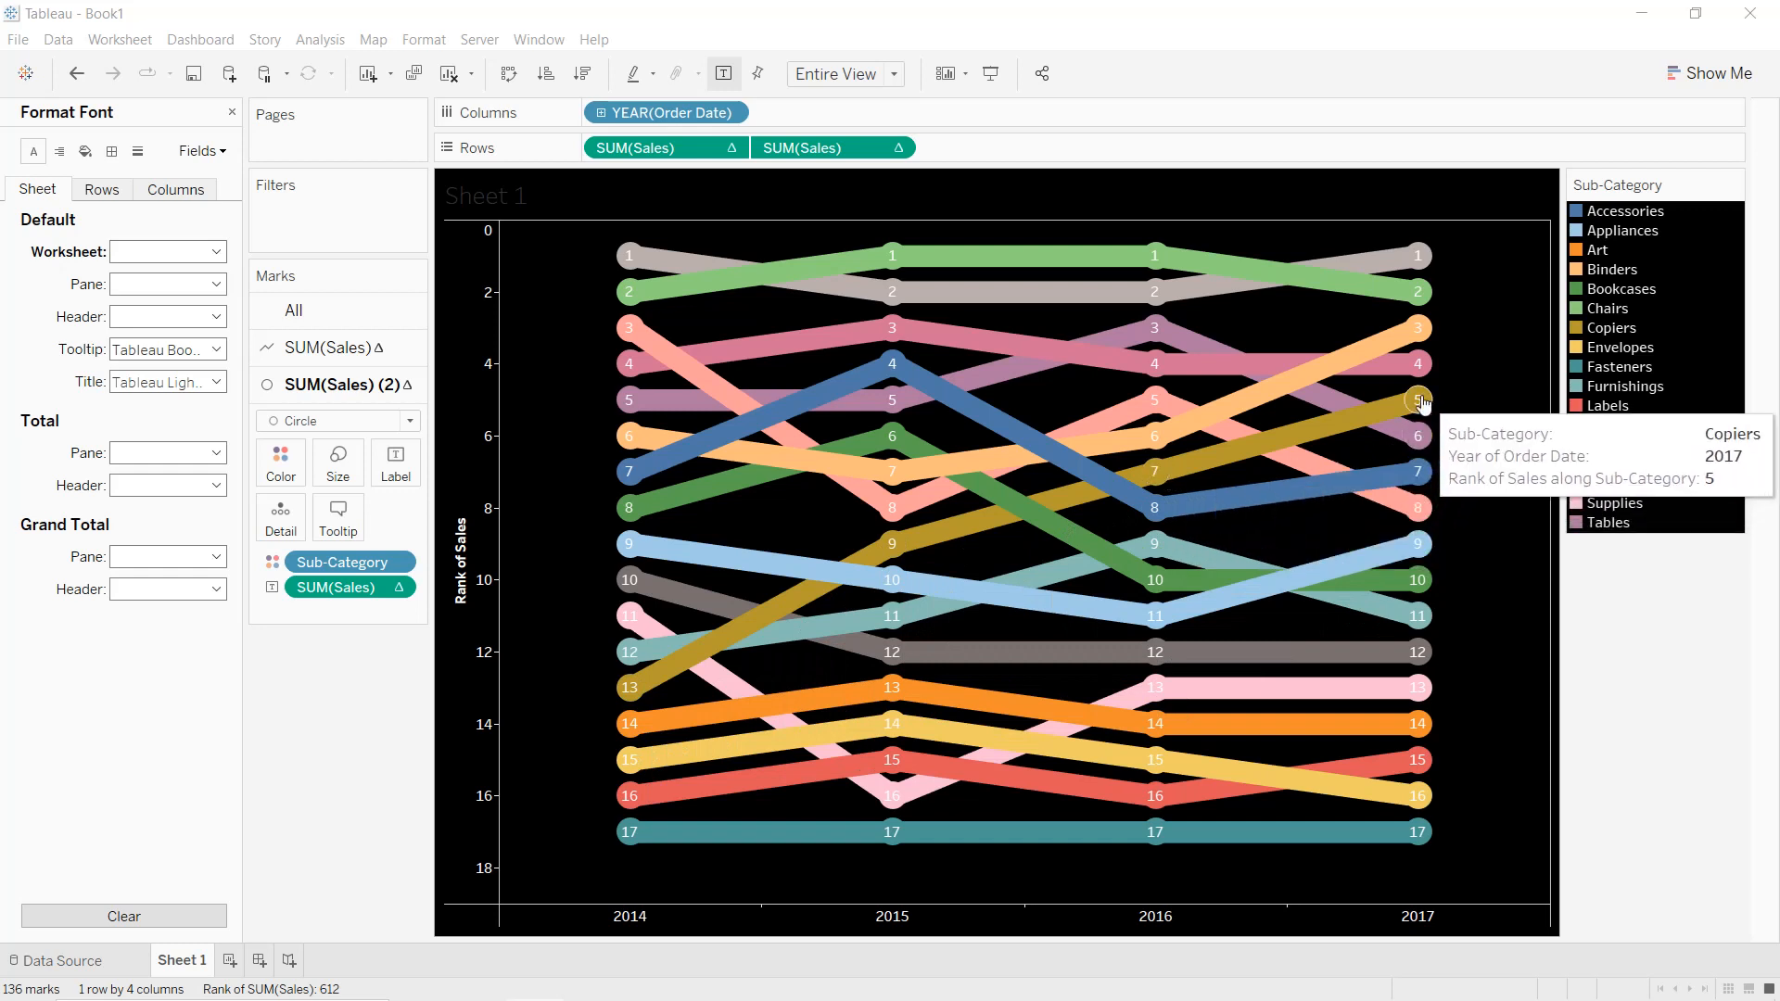
{"action": "mouse_move", "coordinate": [1401, 412]}
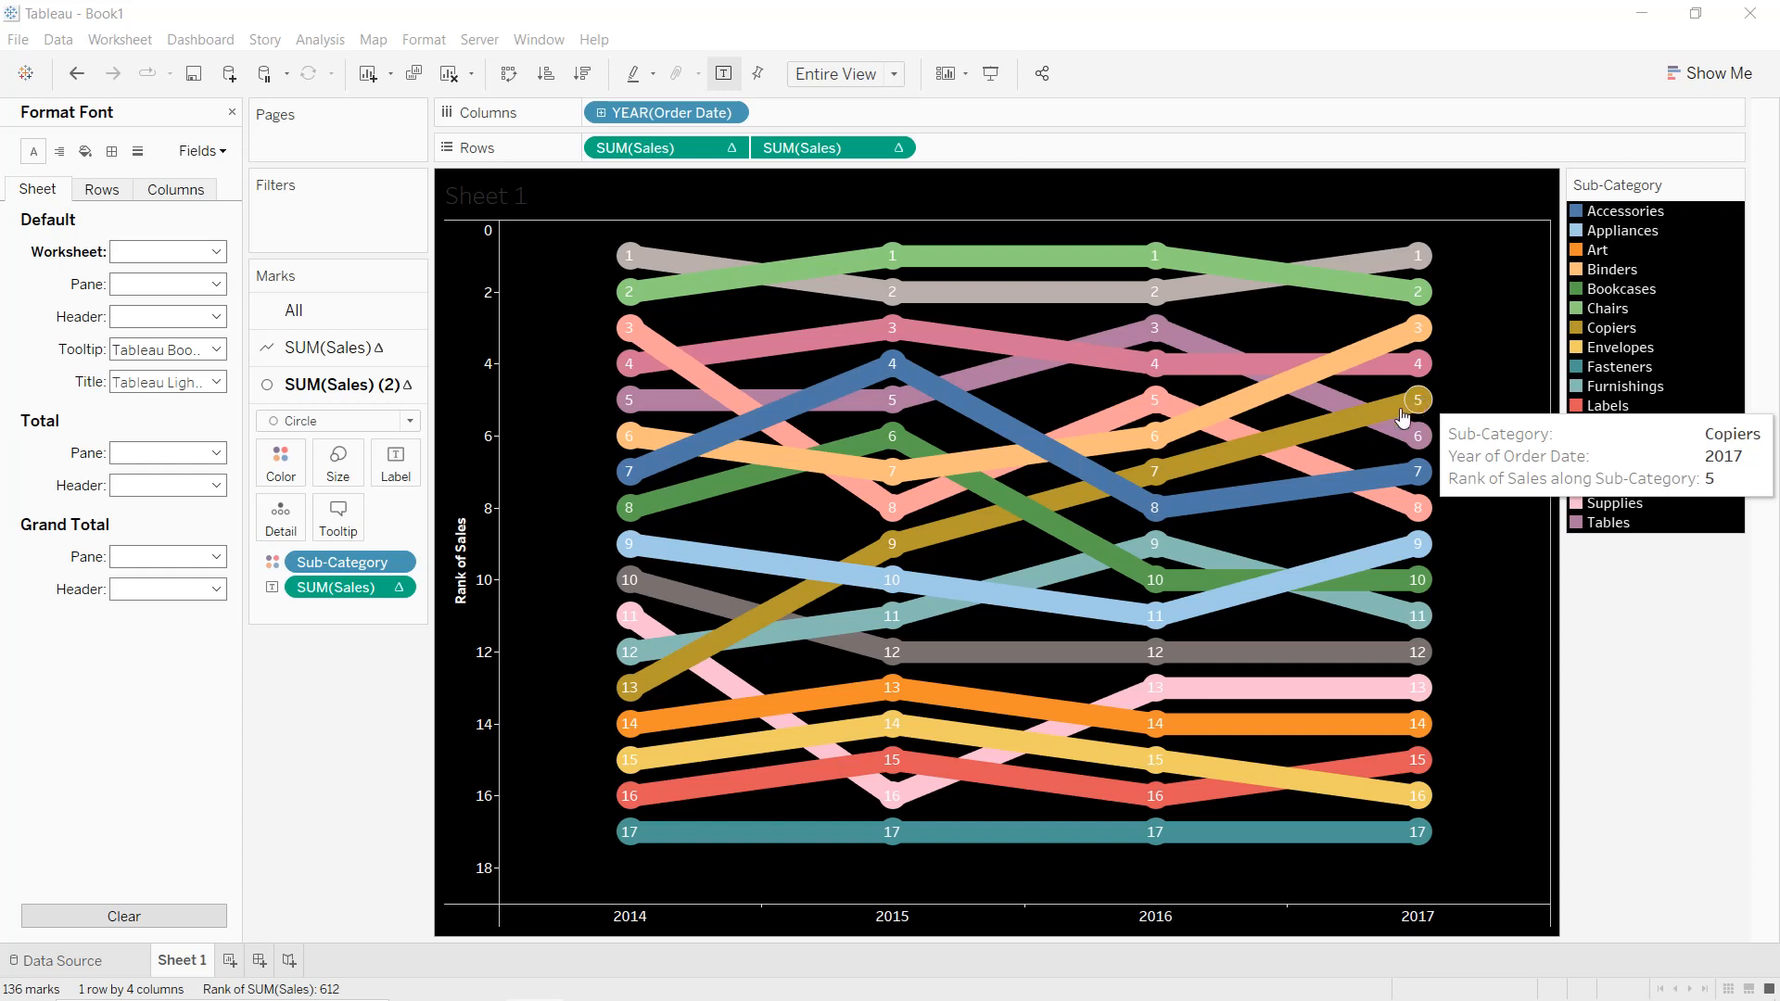
{"action": "mouse_move", "coordinate": [588, 647]}
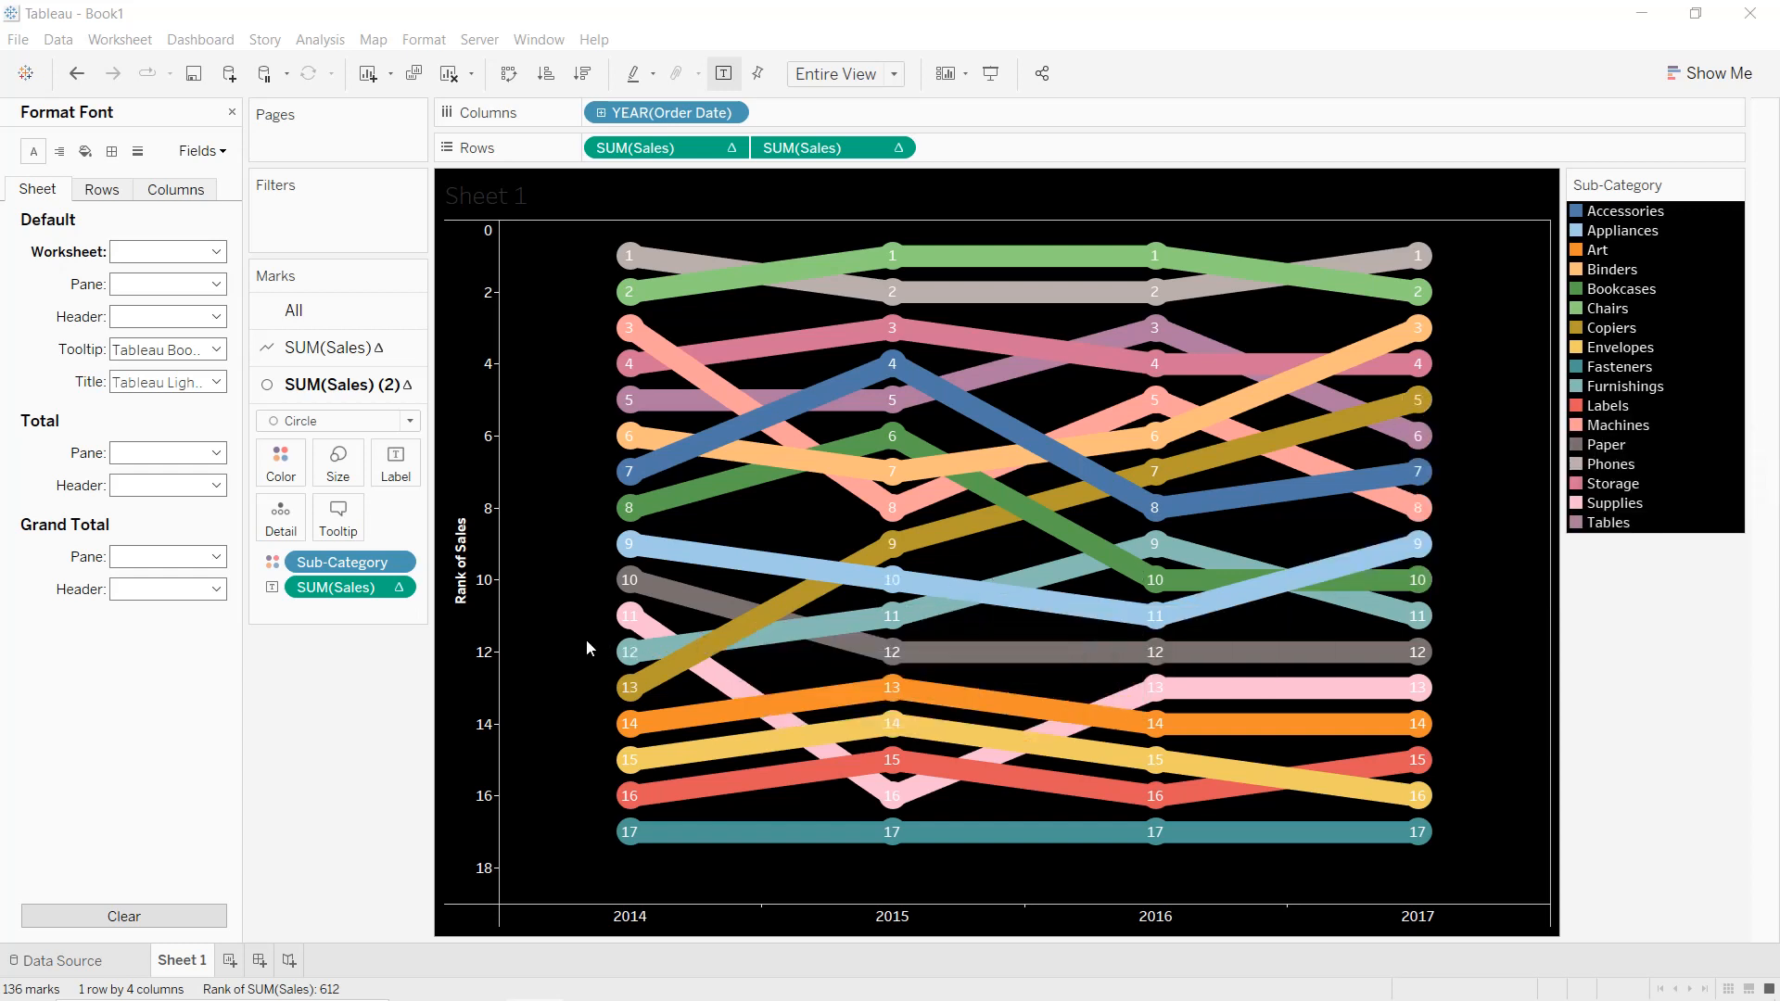
{"action": "mouse_move", "coordinate": [636, 545]}
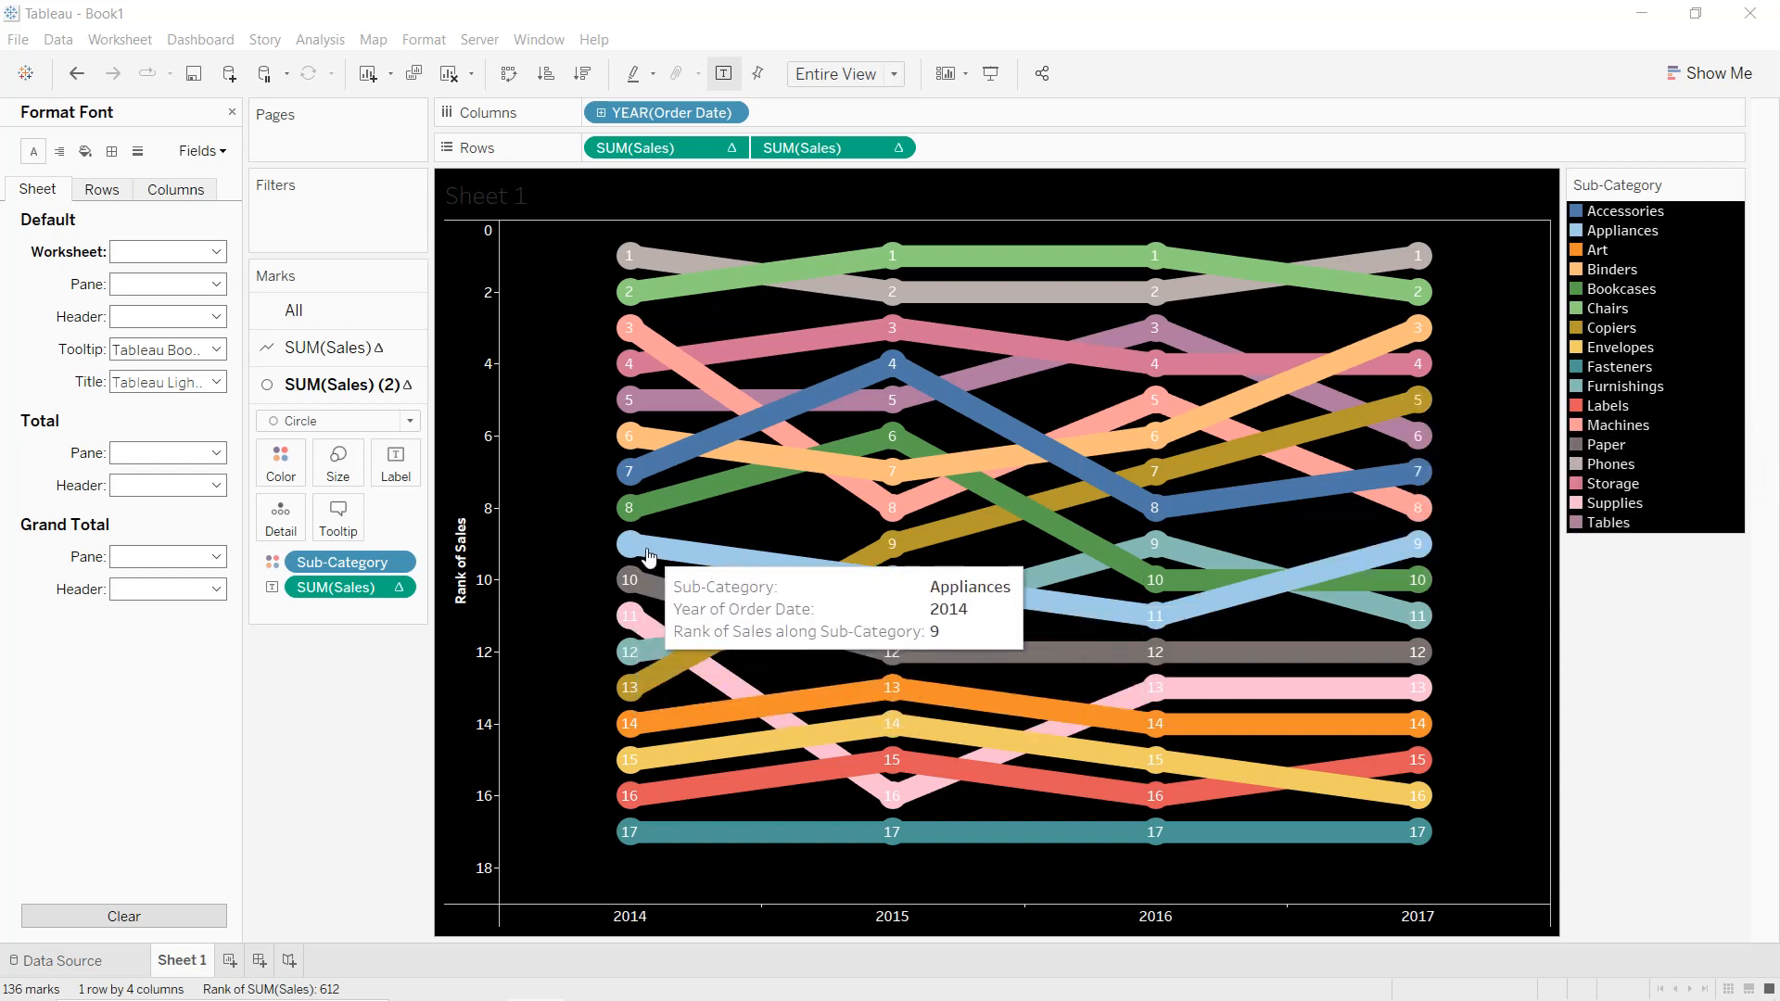
{"action": "mouse_move", "coordinate": [555, 557]}
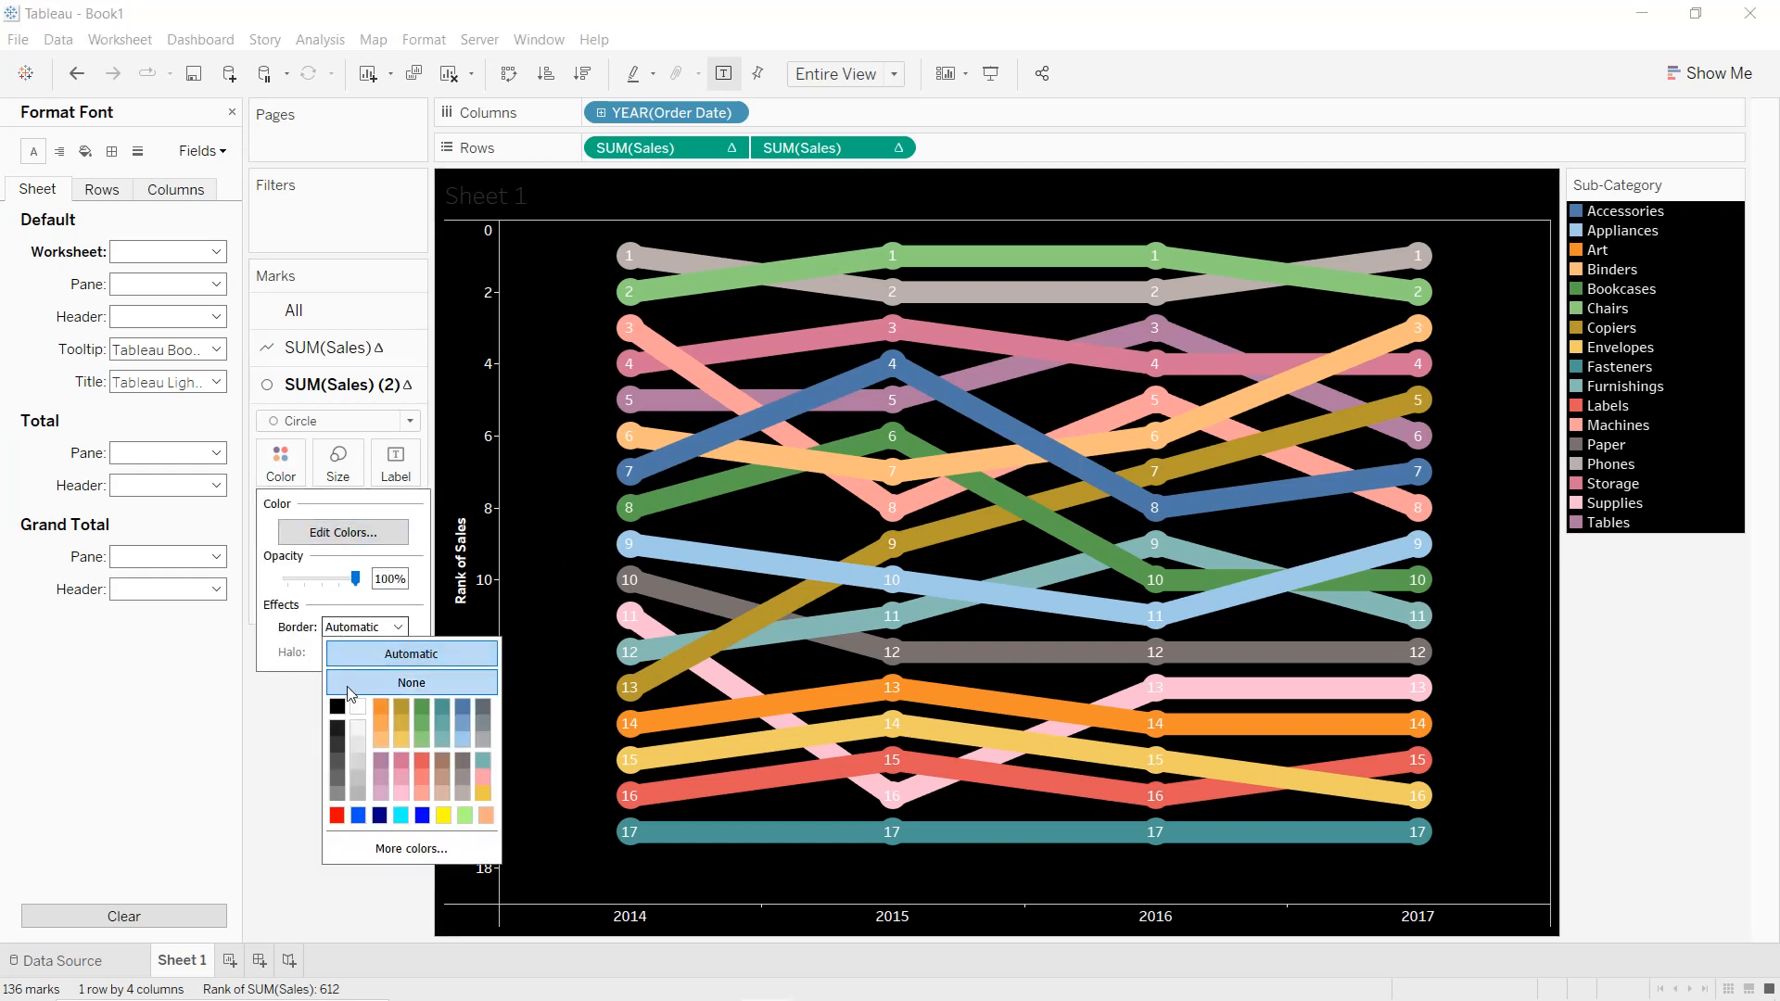
Set the circle marks' border color to white
{"action": "left_click", "coordinate": [411, 682]}
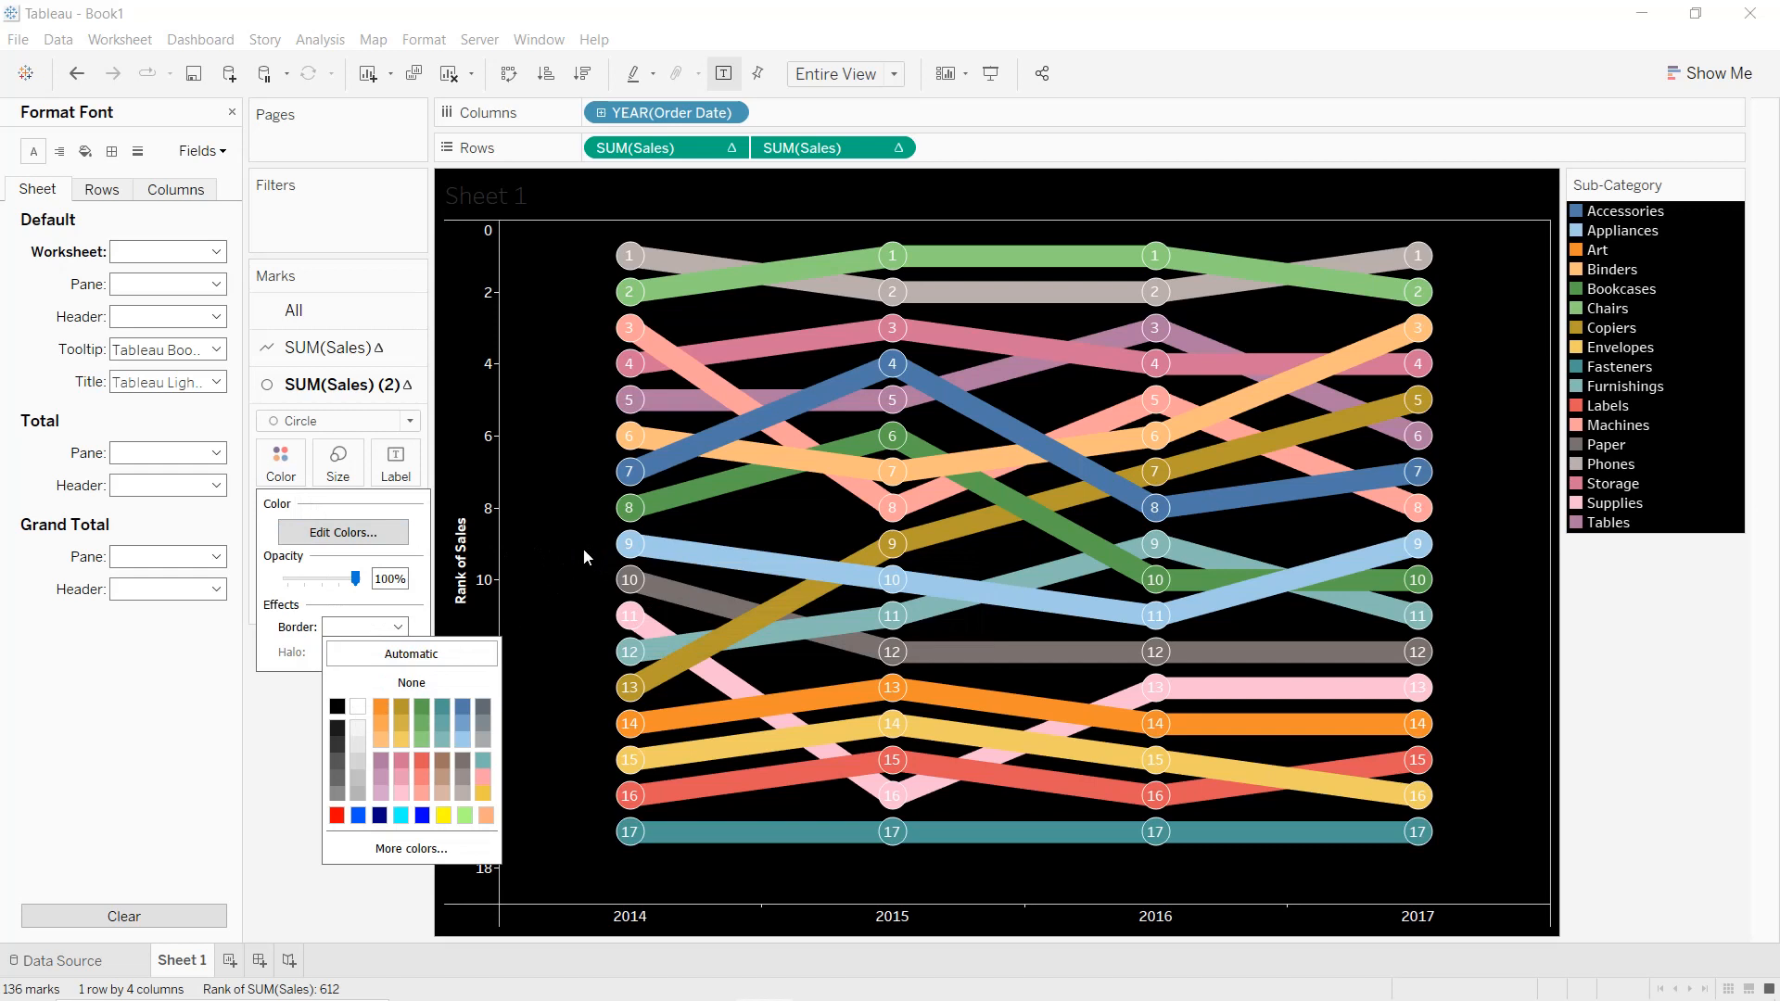